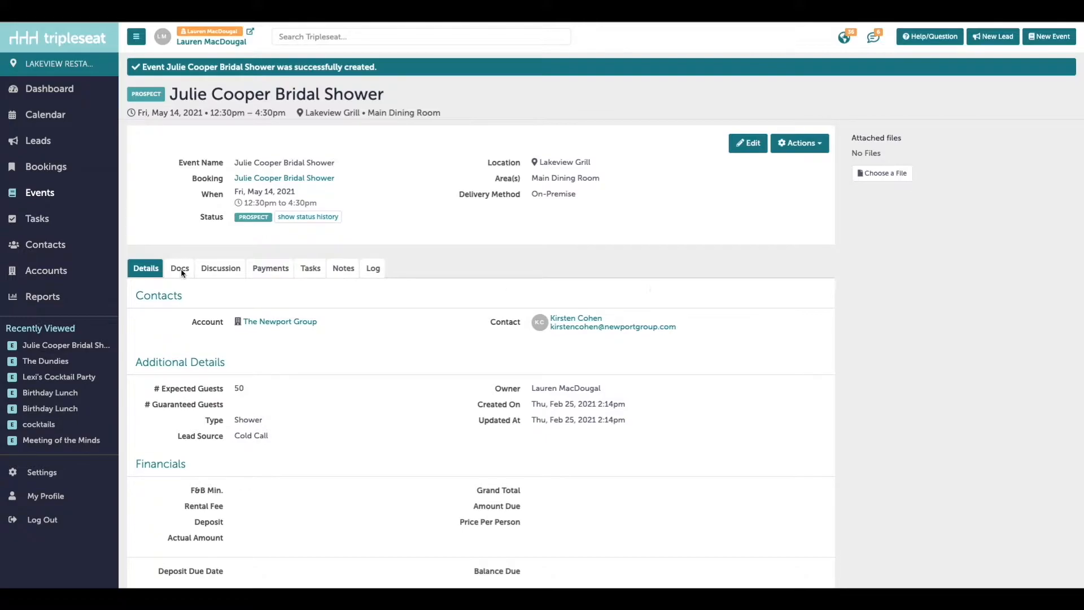
# Create a new Contract & Event Order document from the event's Docs tab
pyautogui.click(179, 268)
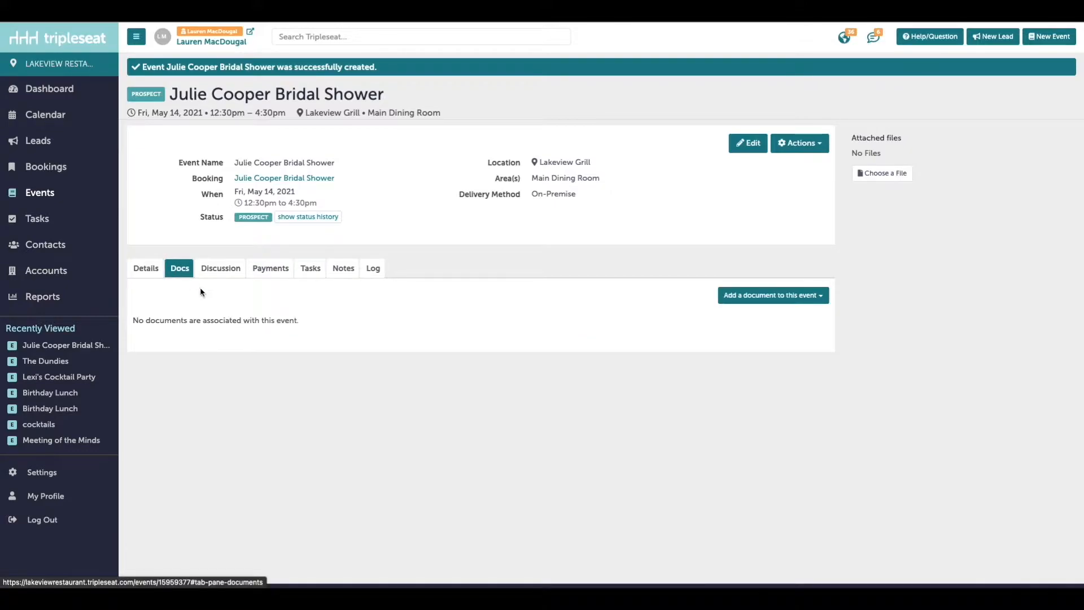
pyautogui.click(771, 295)
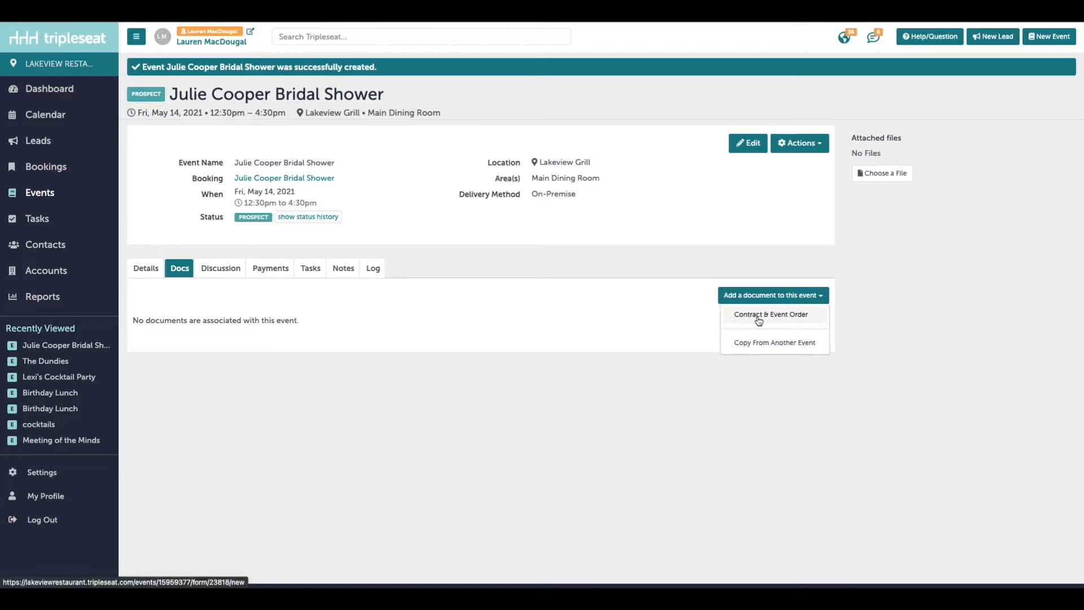
pyautogui.click(770, 314)
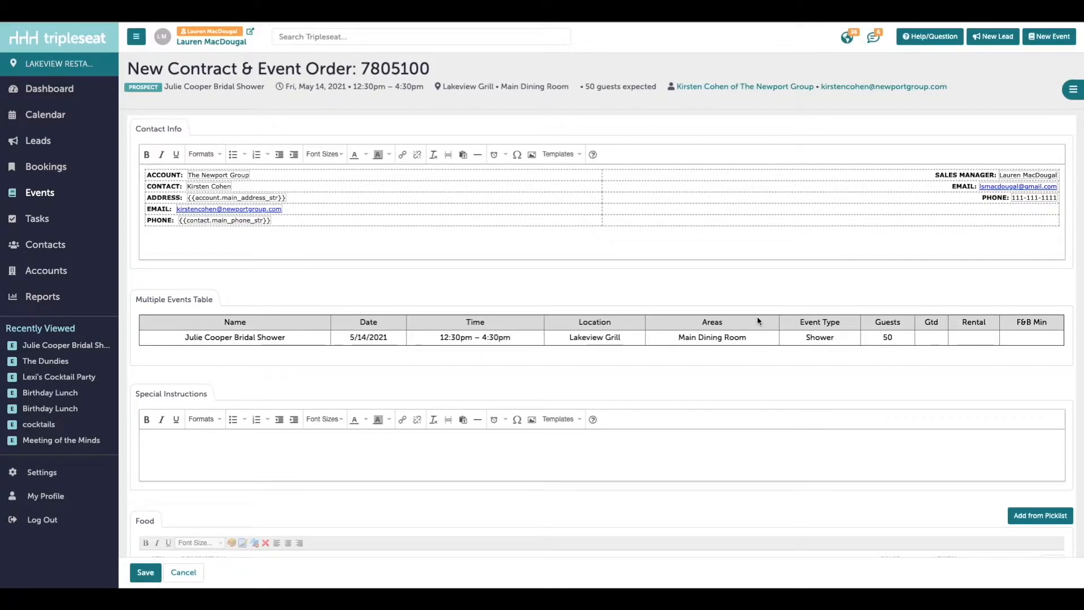
pyautogui.moveTo(723, 386)
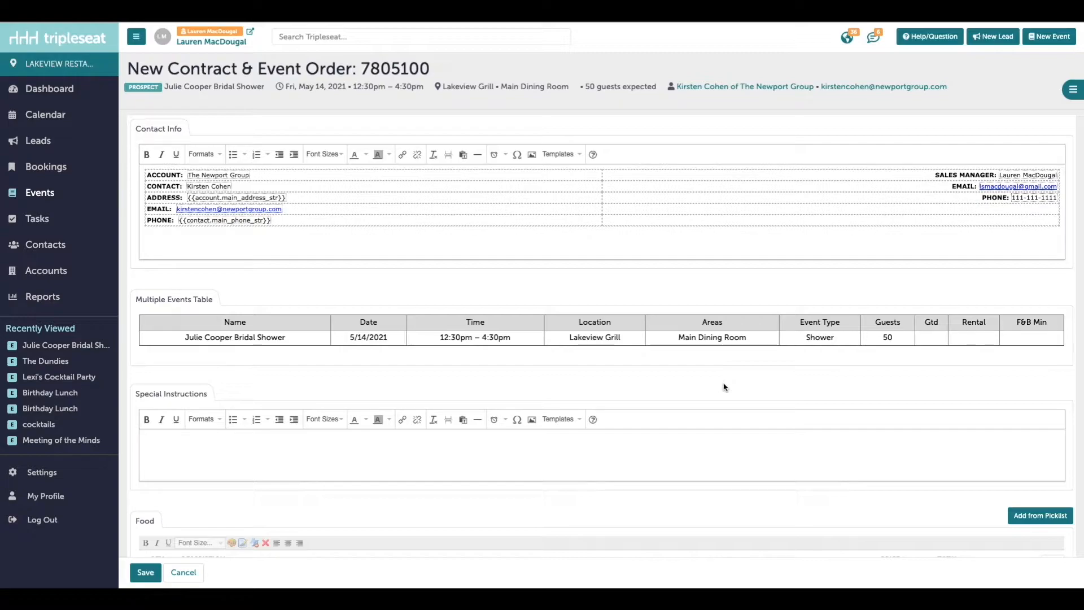
pyautogui.moveTo(611, 232)
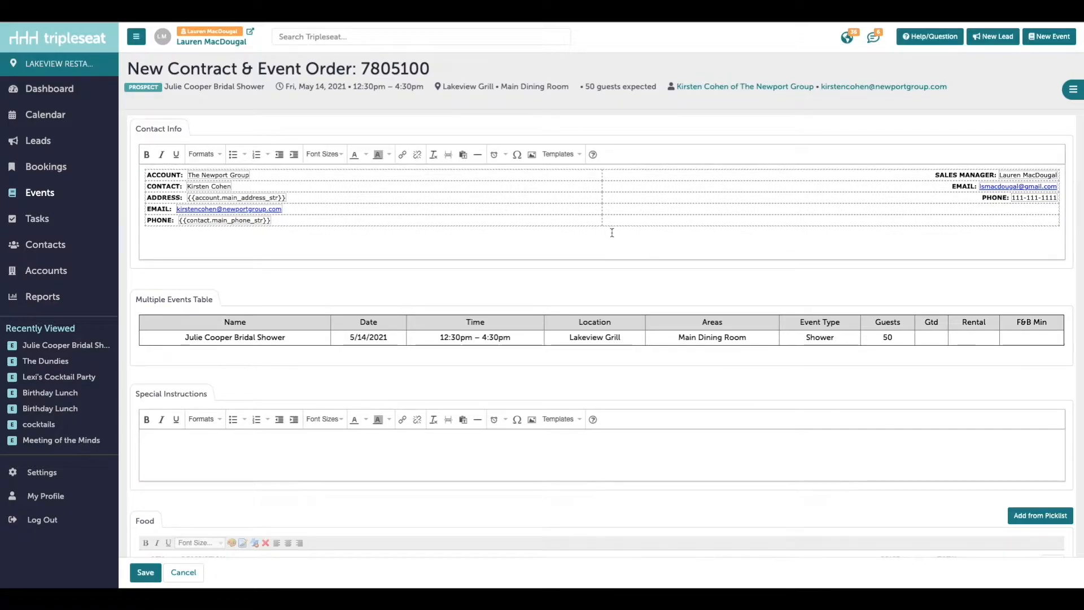
pyautogui.moveTo(614, 313)
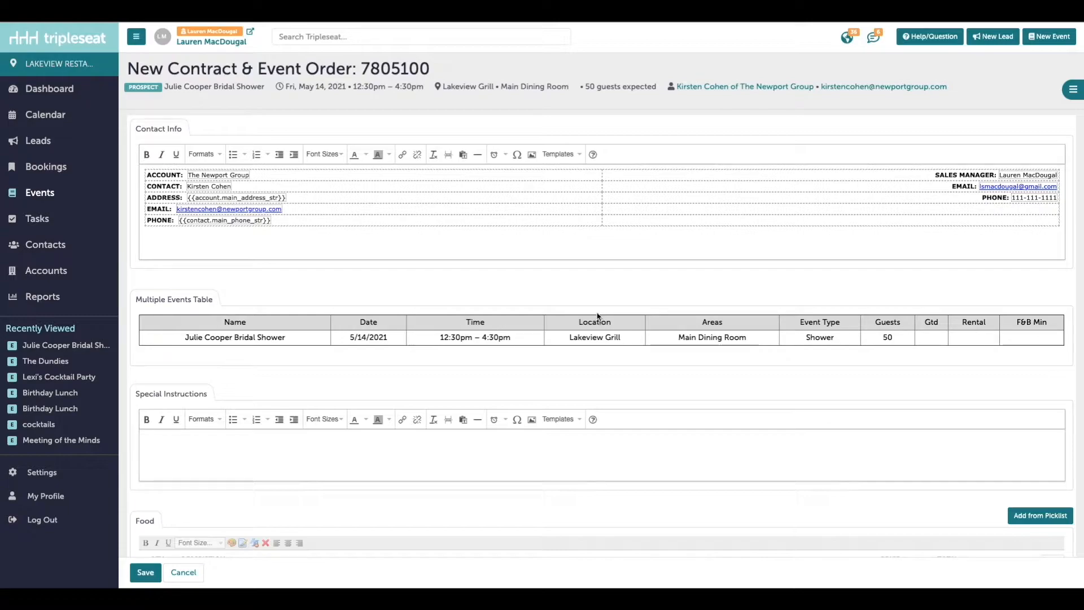
pyautogui.scroll(-3)
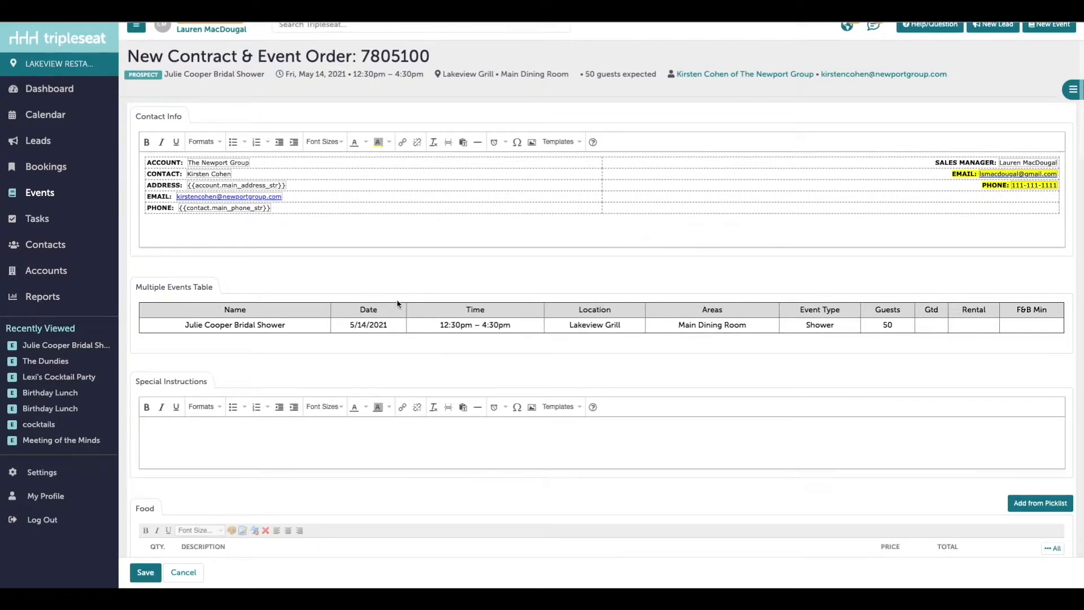
pyautogui.scroll(-3)
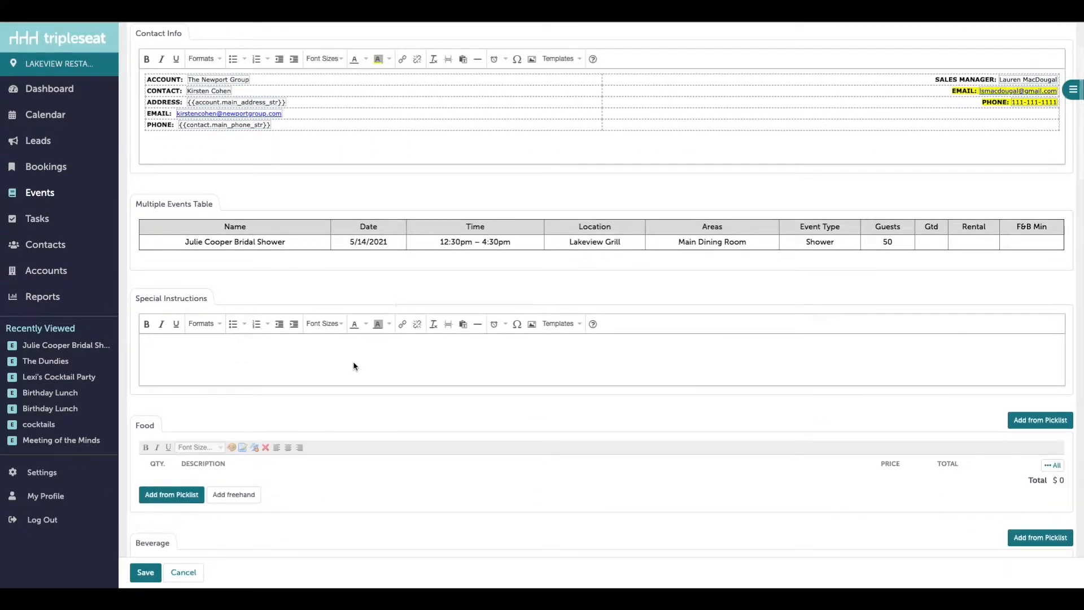
pyautogui.moveTo(181, 350)
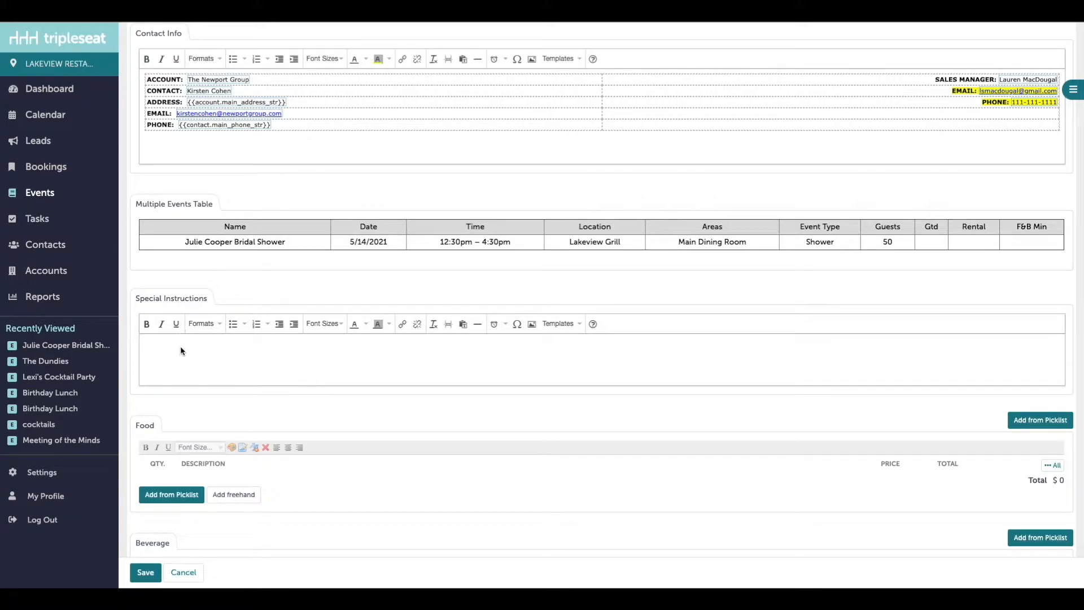
# Note in Special Instructions that the customer is arriving at 11 AM for setup
pyautogui.click(170, 348)
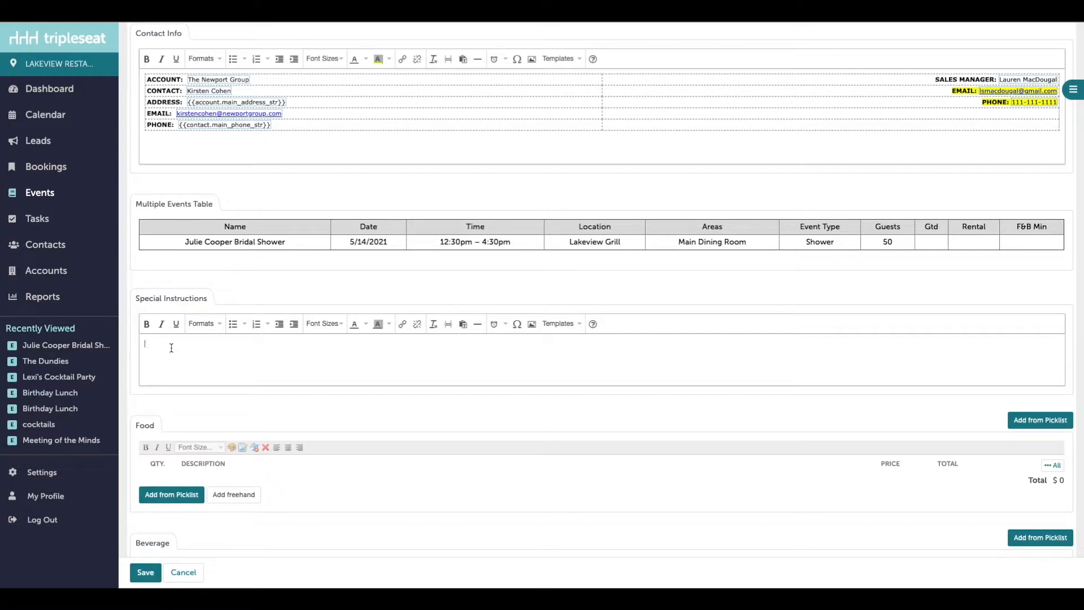
pyautogui.write('Customer is arriving at')
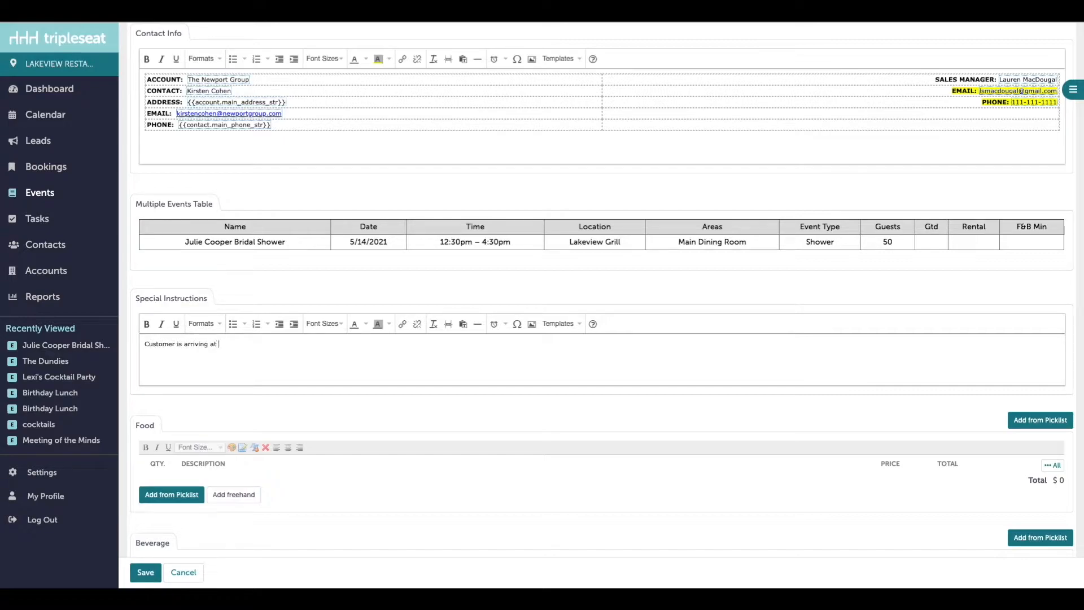
pyautogui.write('11 AM for setup!')
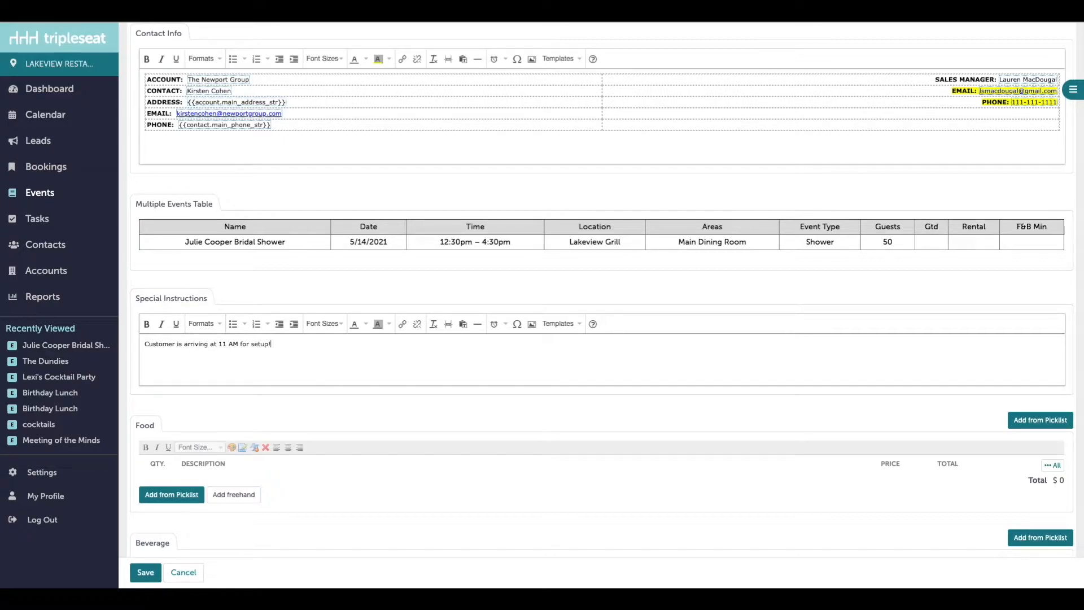
pyautogui.scroll(-3)
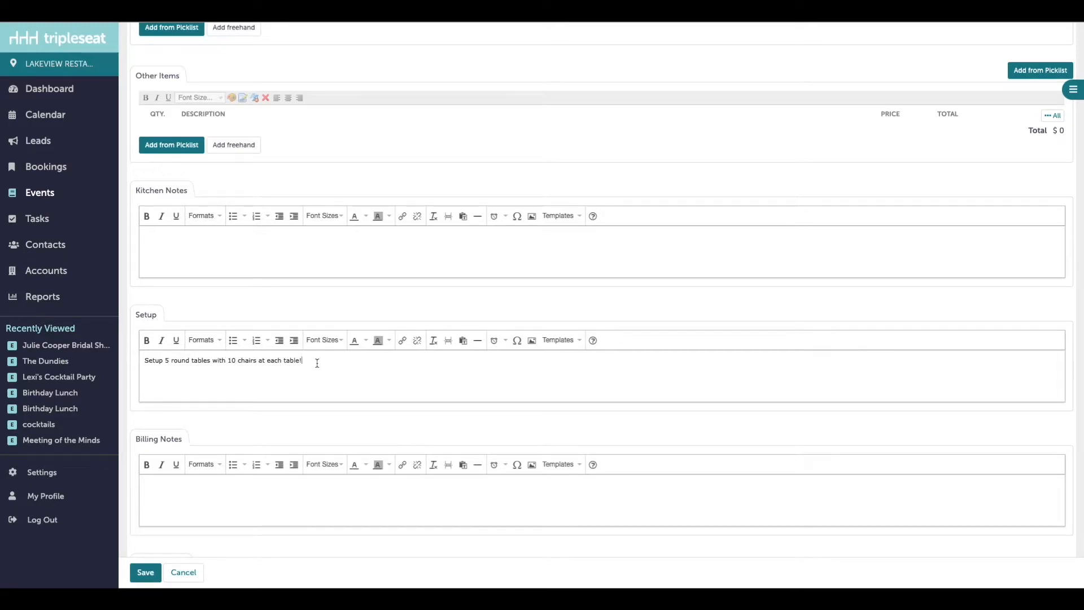
# Add card-on-file billing note and a kitchen note about 4 guests with peanut allergies
pyautogui.write('Customer is paying with card we have on file.')
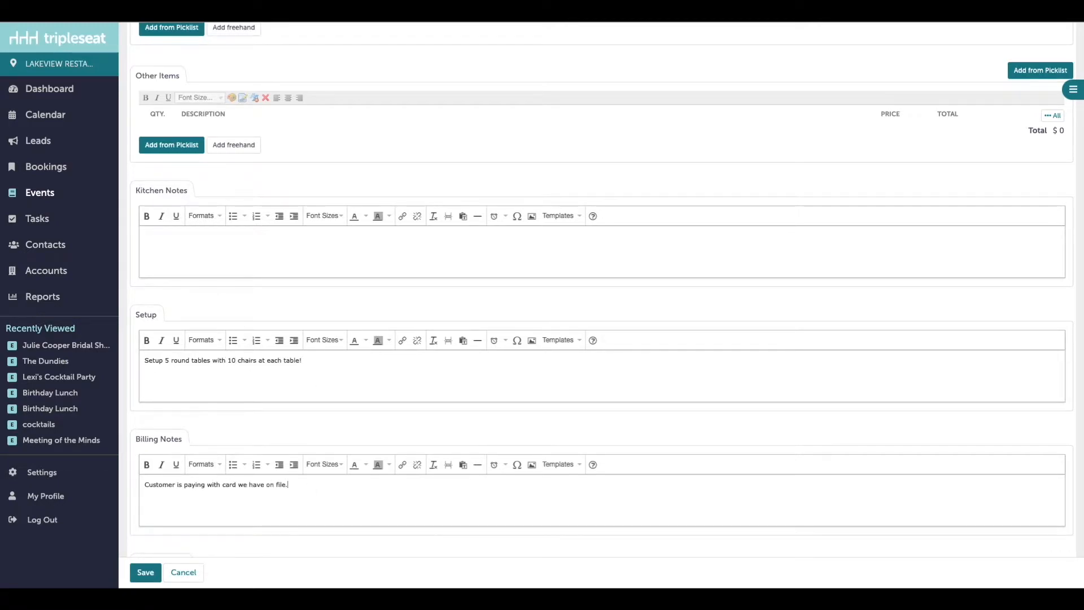
pyautogui.write('There are 4')
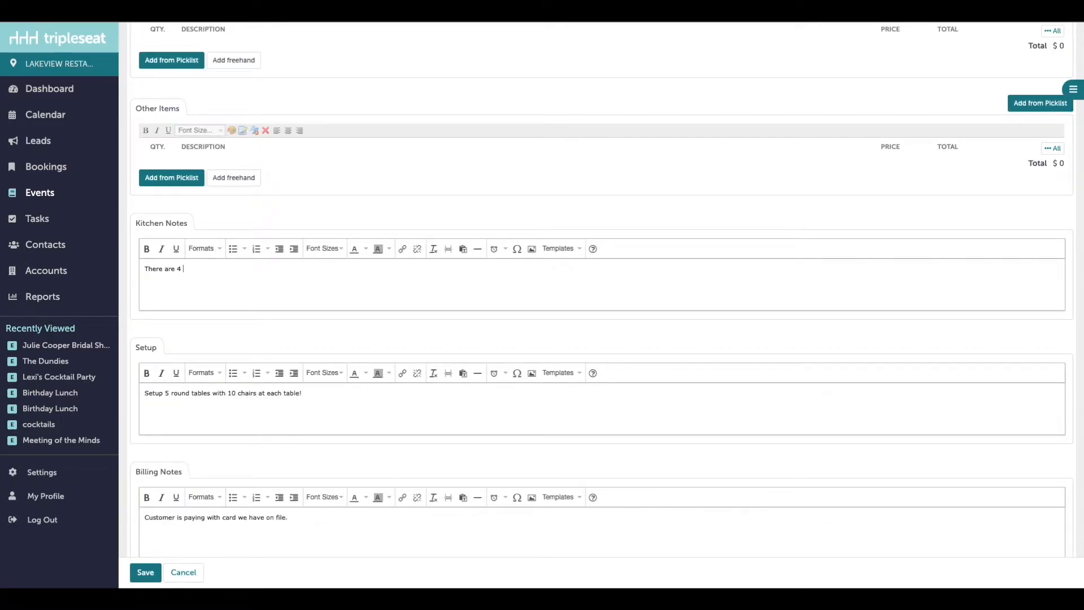
pyautogui.write('peanut allergies')
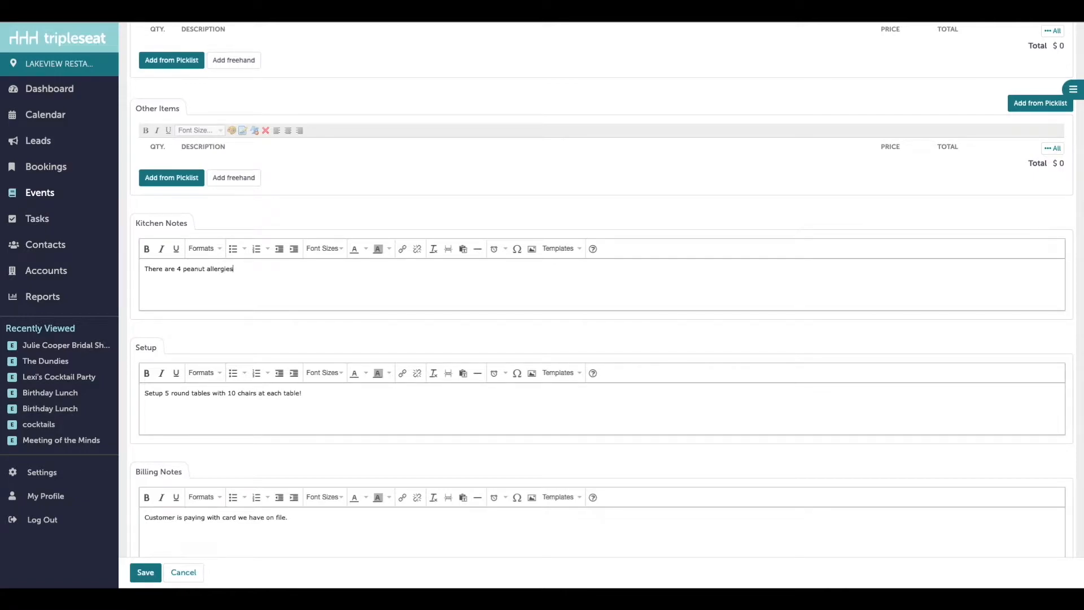
pyautogui.write('!')
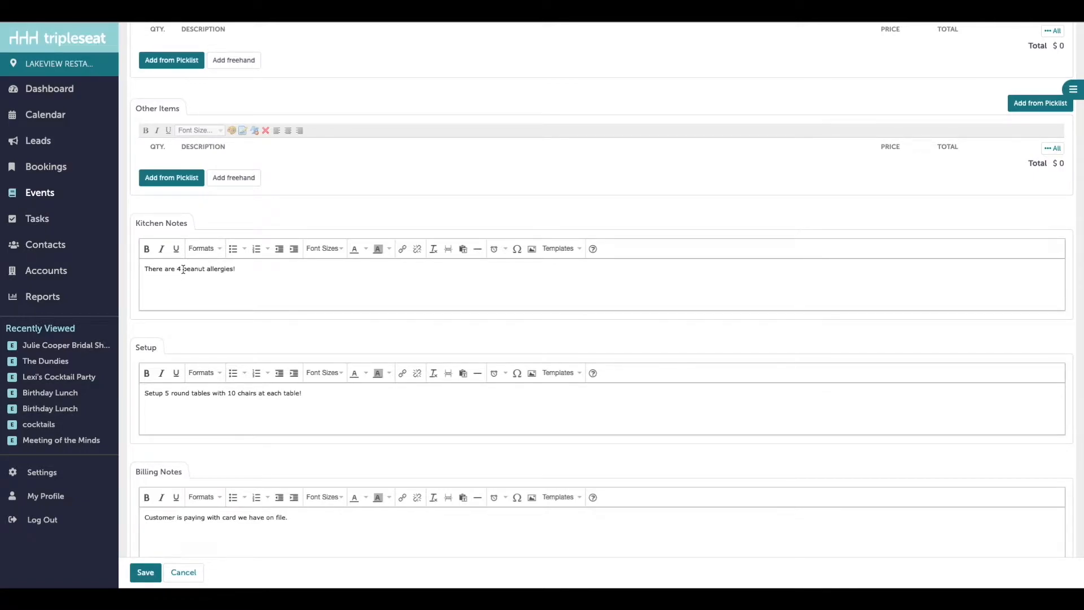
pyautogui.write('guests with')
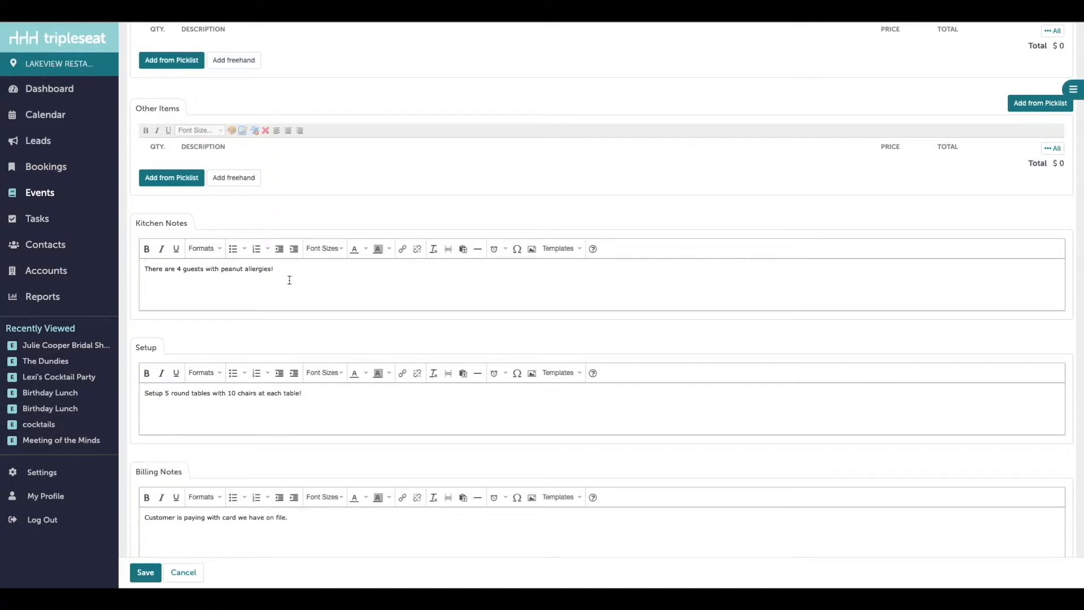
pyautogui.moveTo(311, 275)
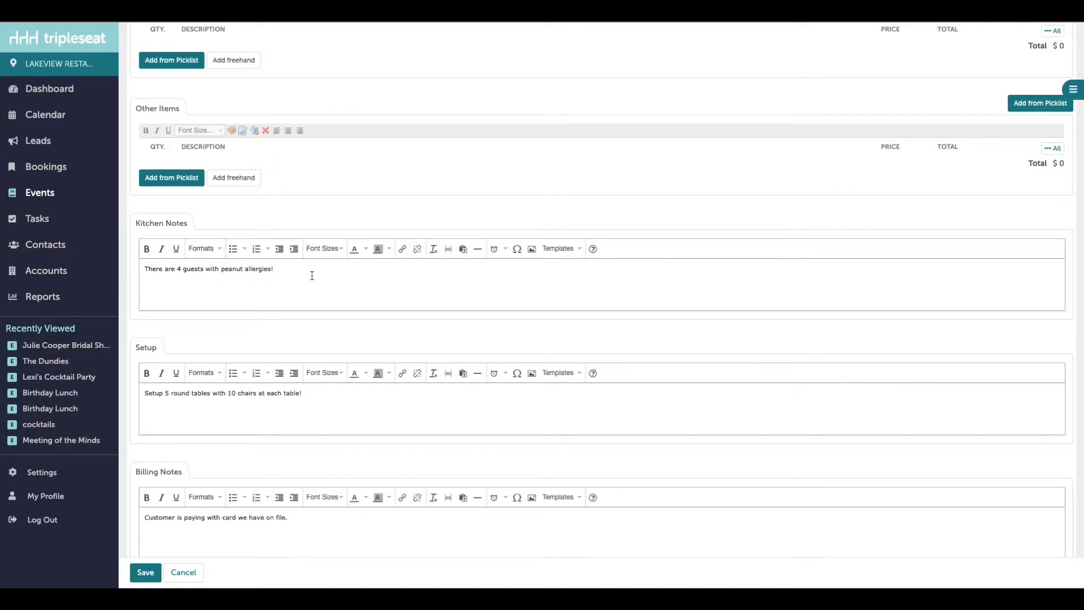
# Make the peanut allergy kitchen note bold and 10pt
pyautogui.click(147, 249)
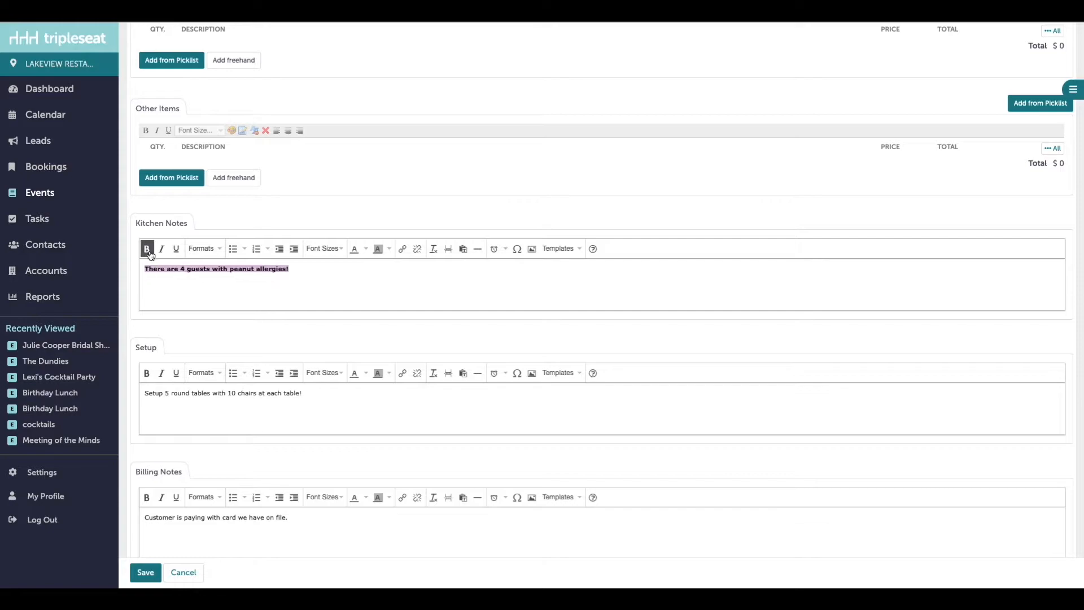
pyautogui.click(377, 248)
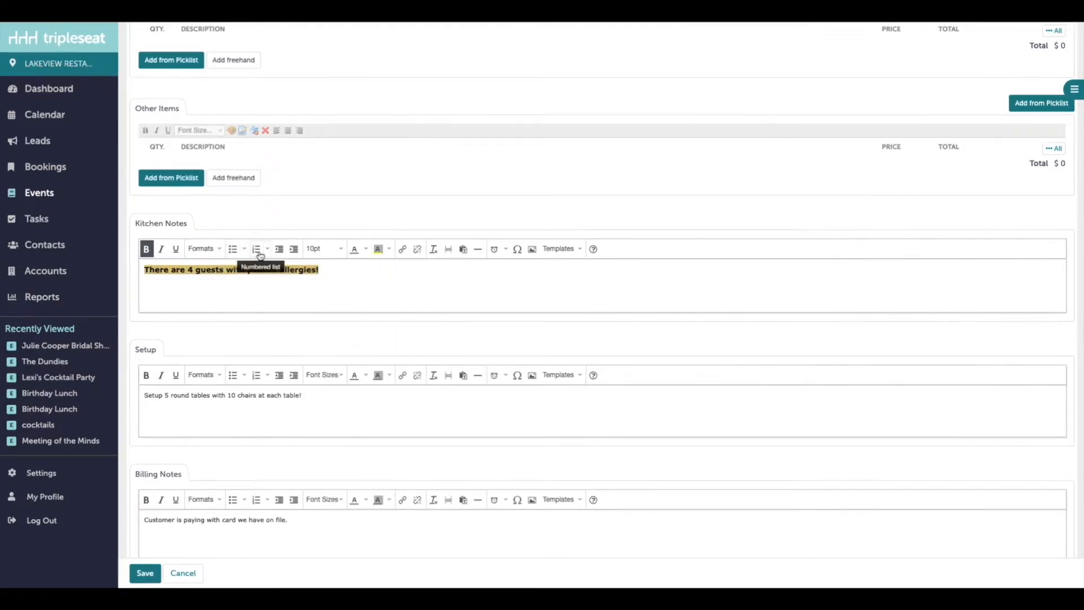
pyautogui.moveTo(402, 248)
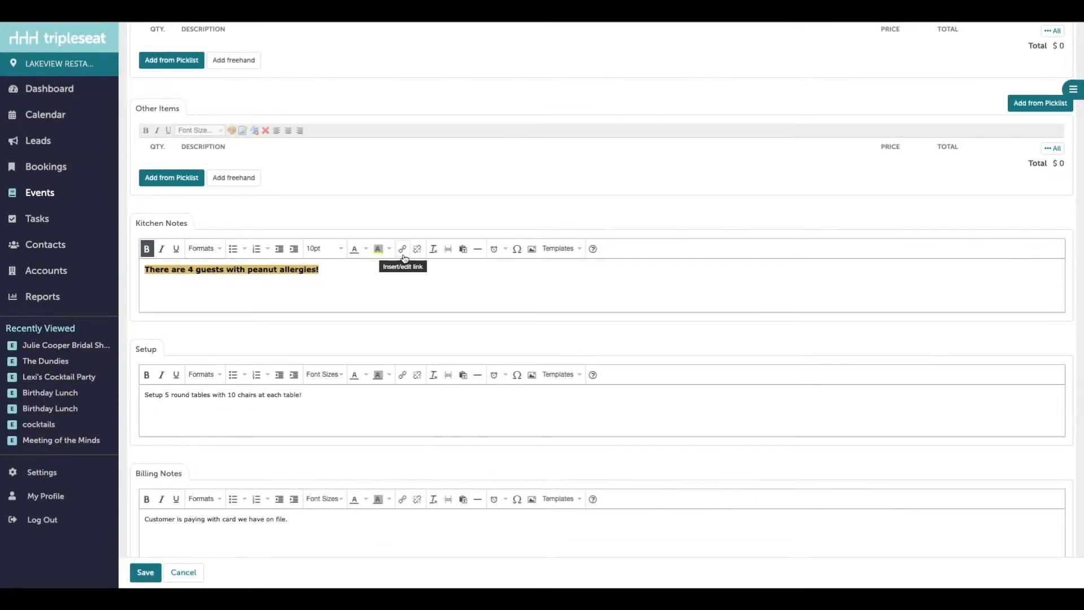
pyautogui.moveTo(412, 283)
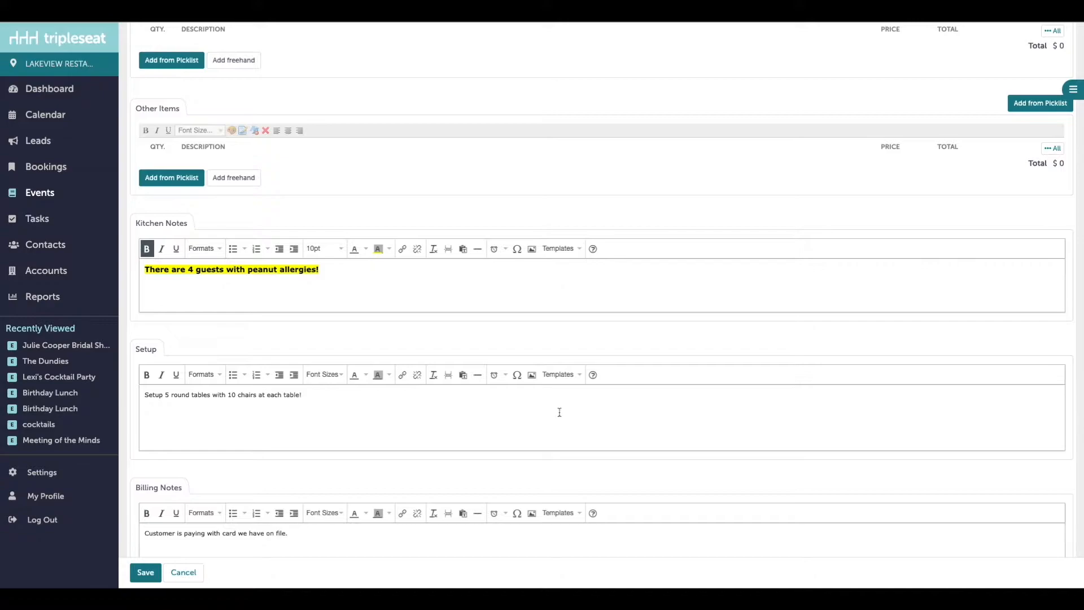
pyautogui.moveTo(531, 374)
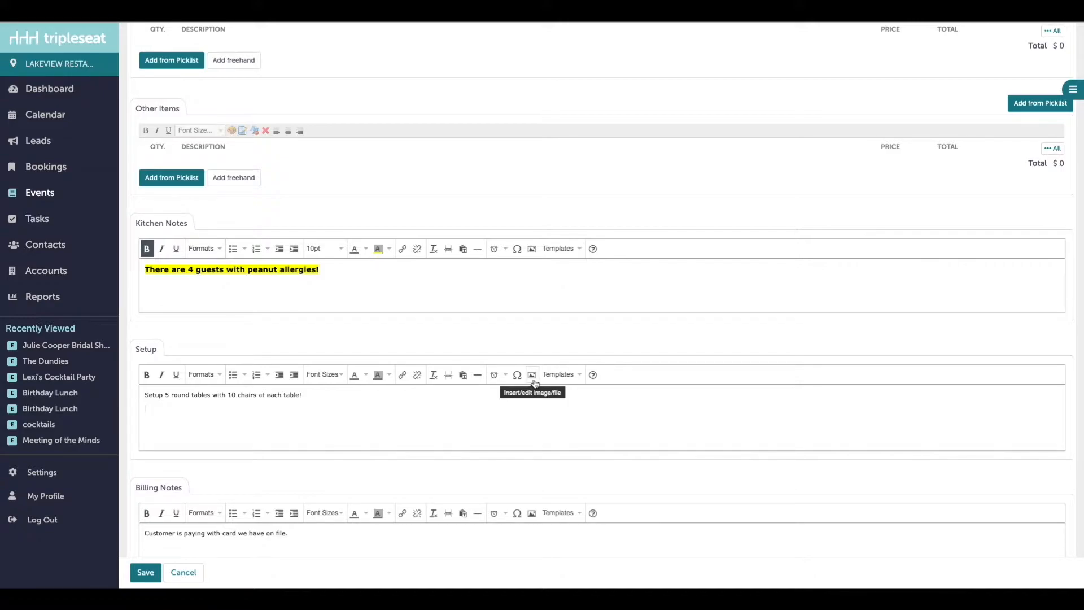
# Insert an image from a URL into the Setup notes
pyautogui.click(531, 374)
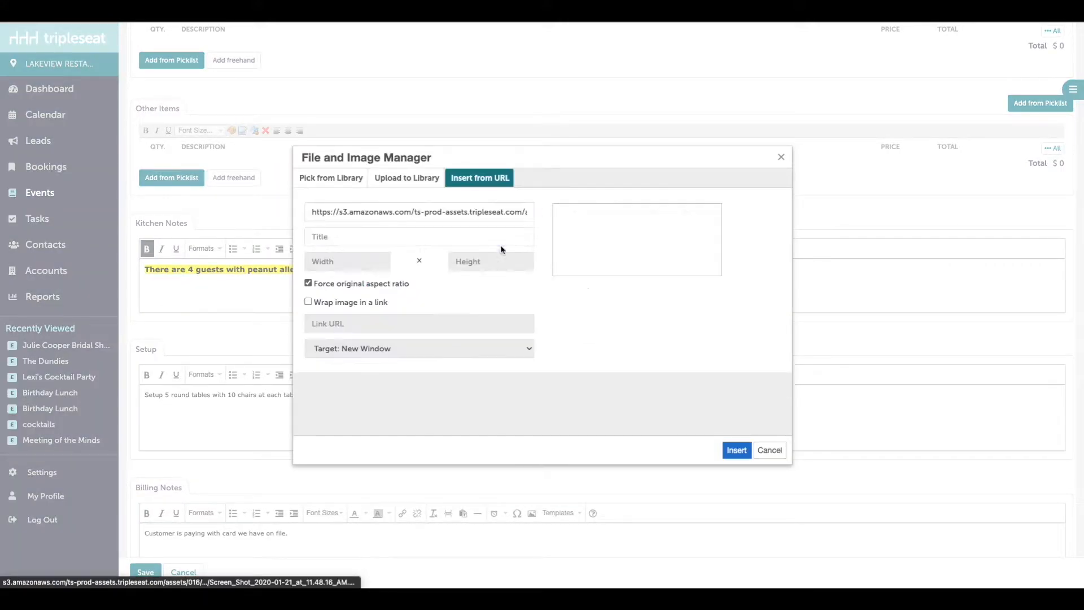
pyautogui.click(735, 450)
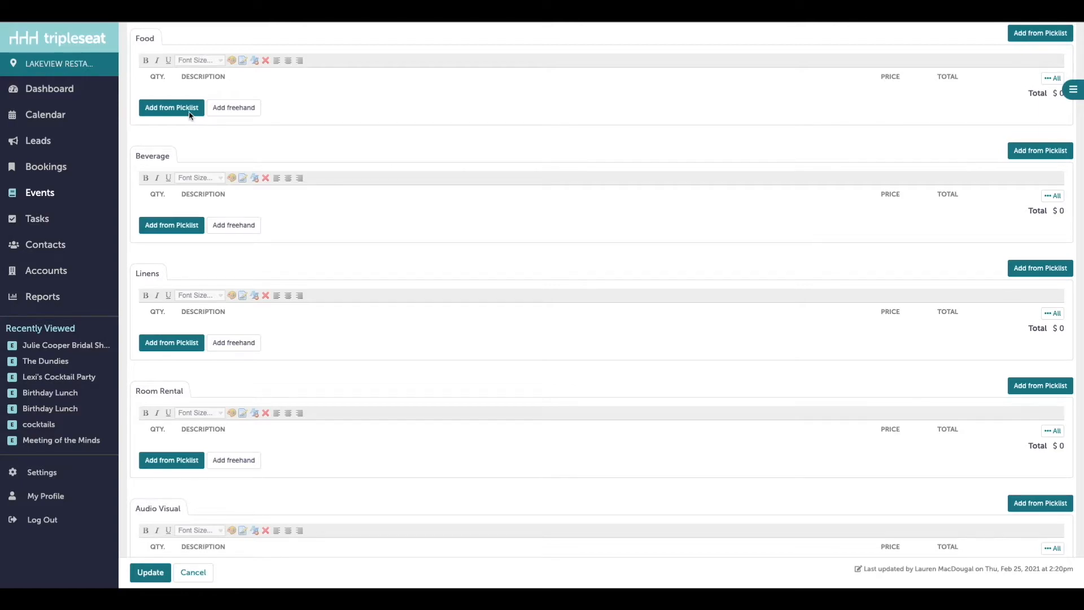
# Select the Dinner Packages item and every dish in the $85 Dinner Menu
pyautogui.click(171, 107)
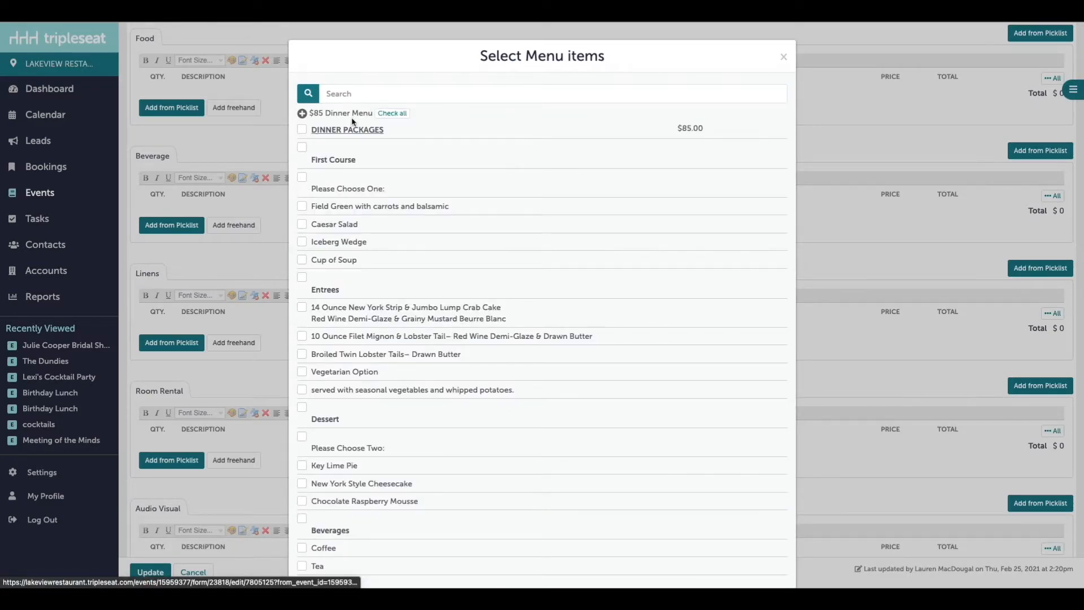
pyautogui.click(301, 128)
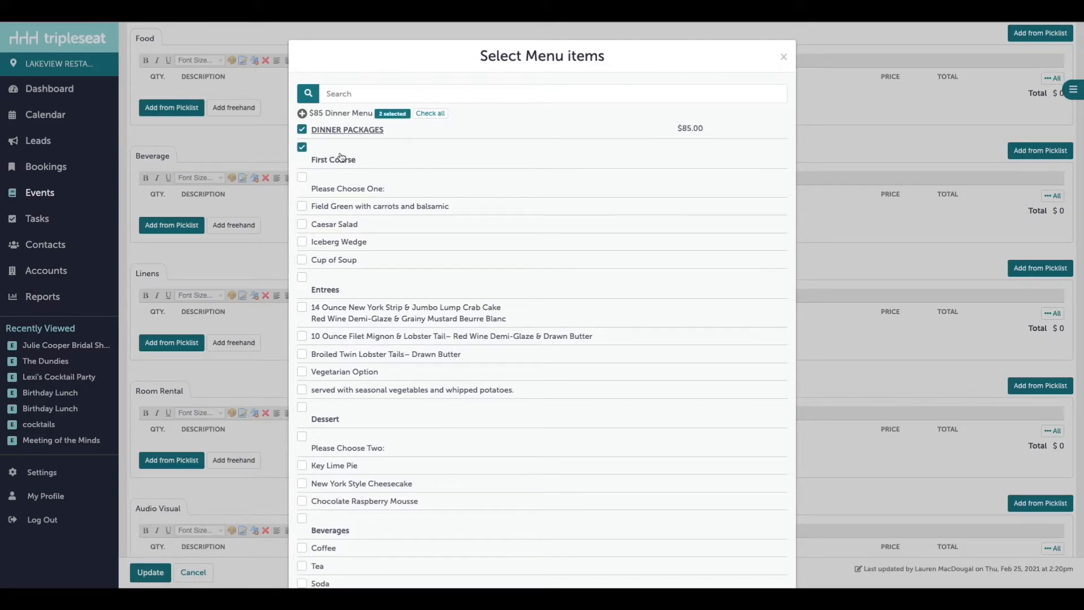
pyautogui.click(429, 113)
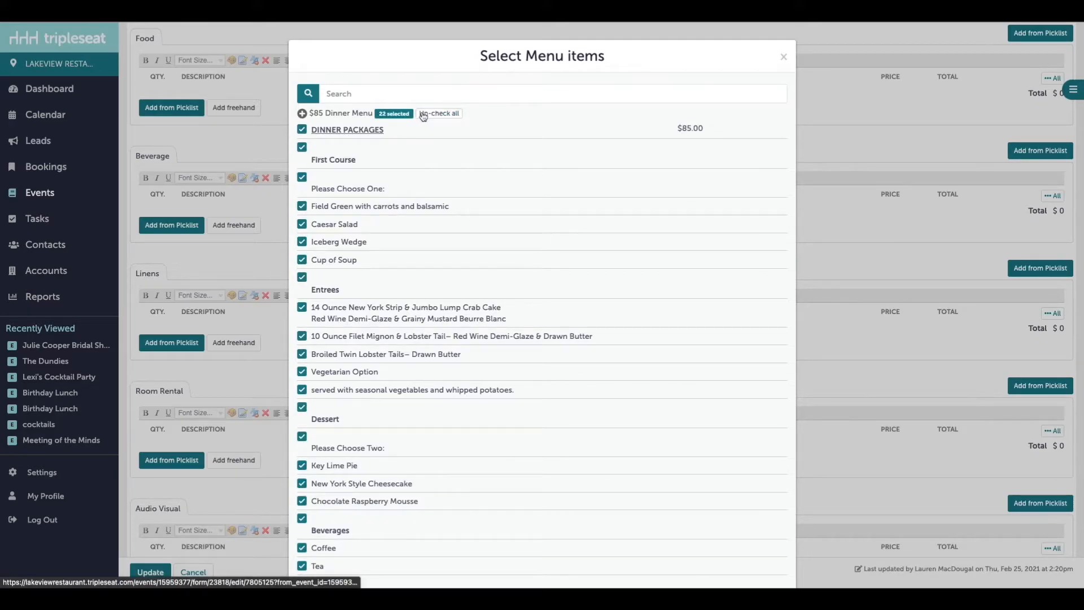
pyautogui.click(439, 113)
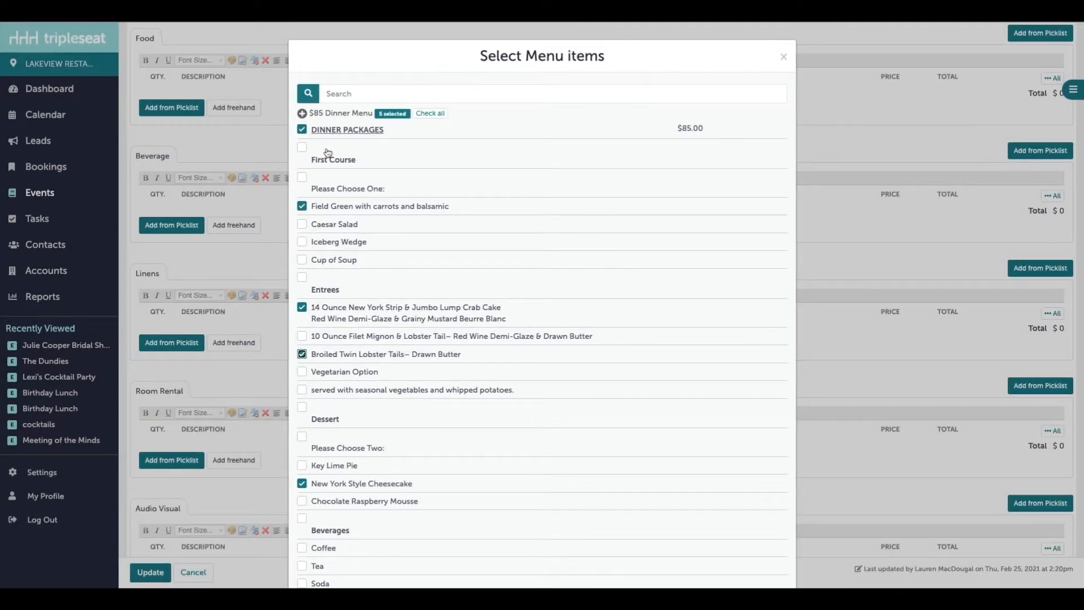
# Include the First Course and Entrees headings and add the checked items to Food
pyautogui.click(301, 147)
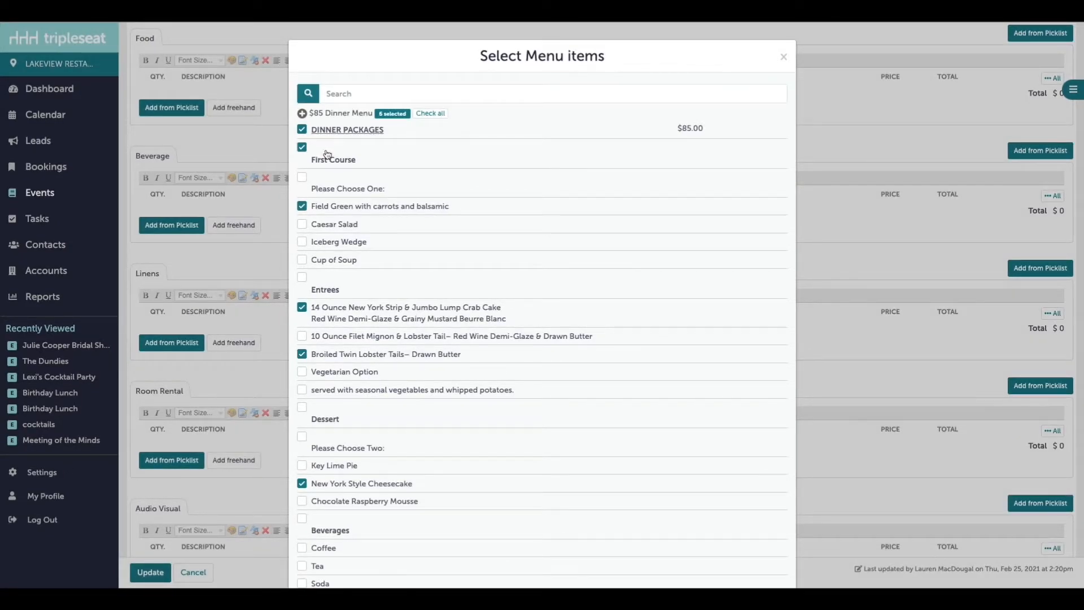
pyautogui.click(303, 275)
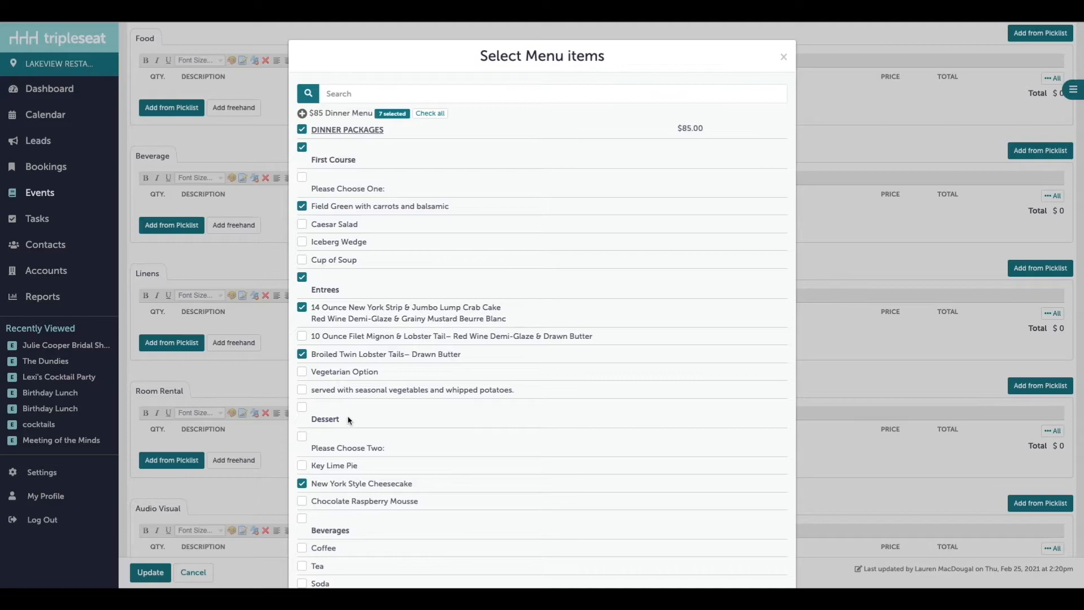
pyautogui.scroll(-3)
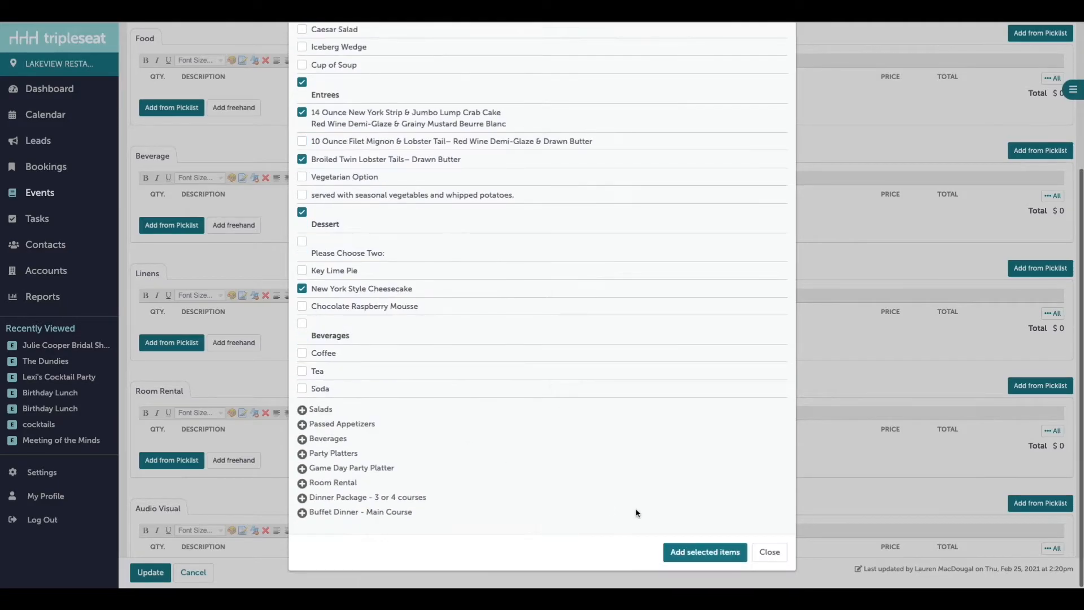
pyautogui.click(703, 552)
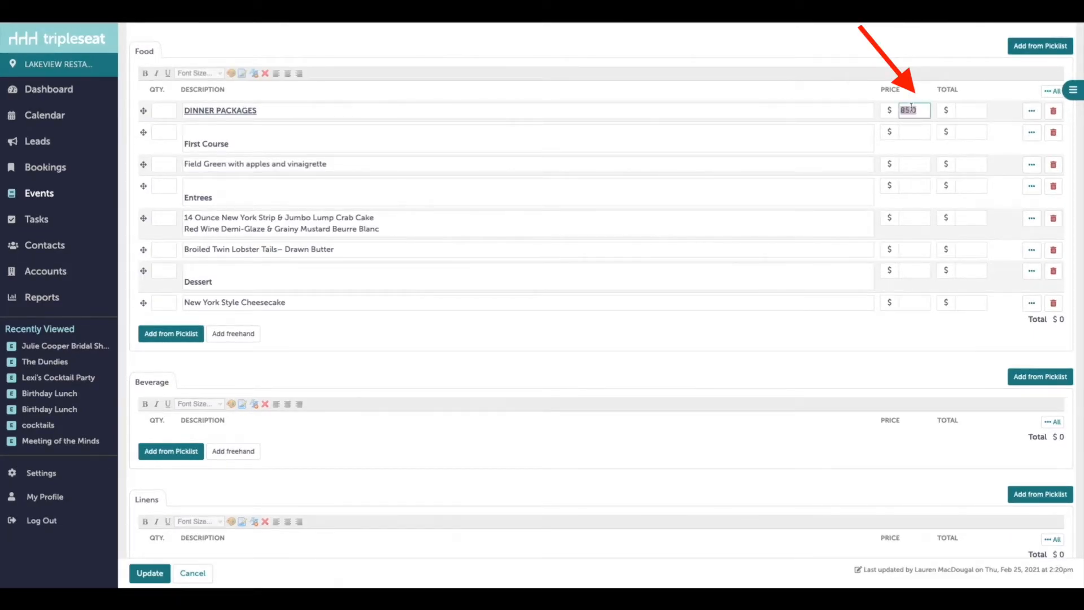
# Price the Dinner Packages line at $90 with quantity 50
pyautogui.write('90')
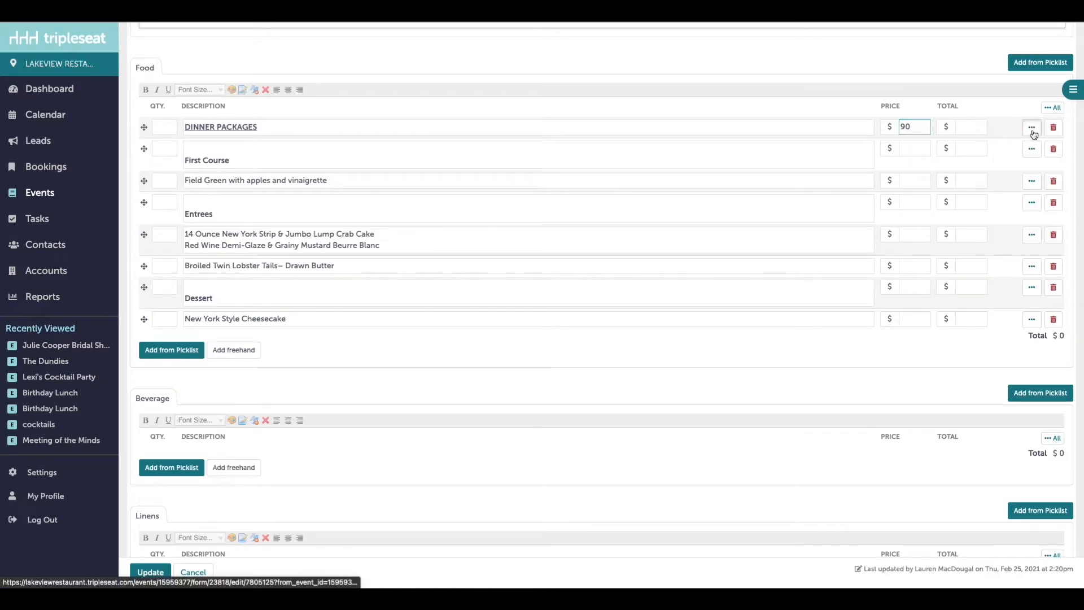
pyautogui.click(1031, 126)
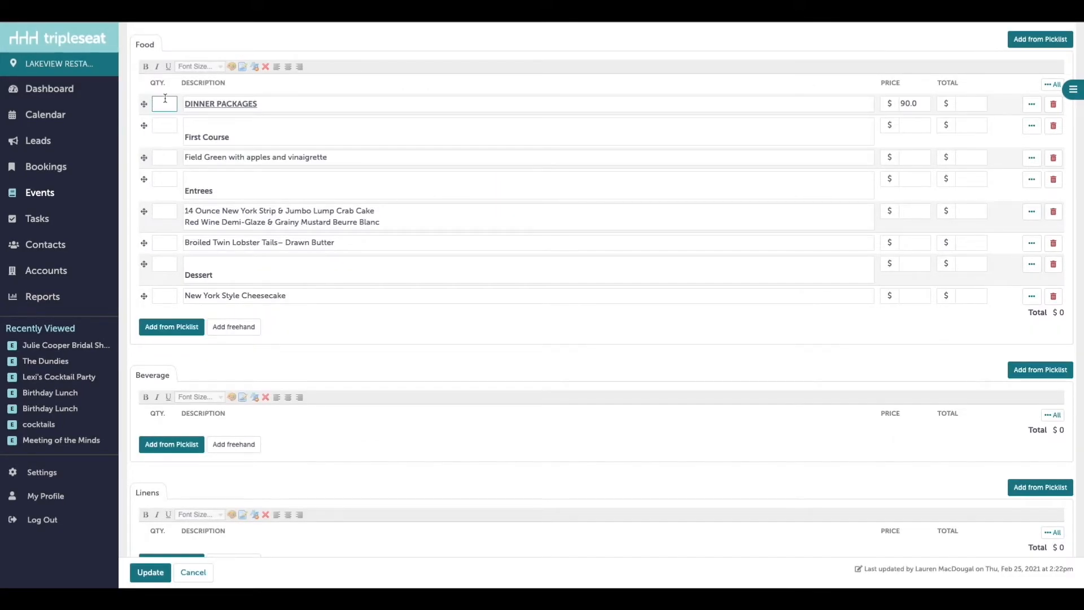
pyautogui.write('50')
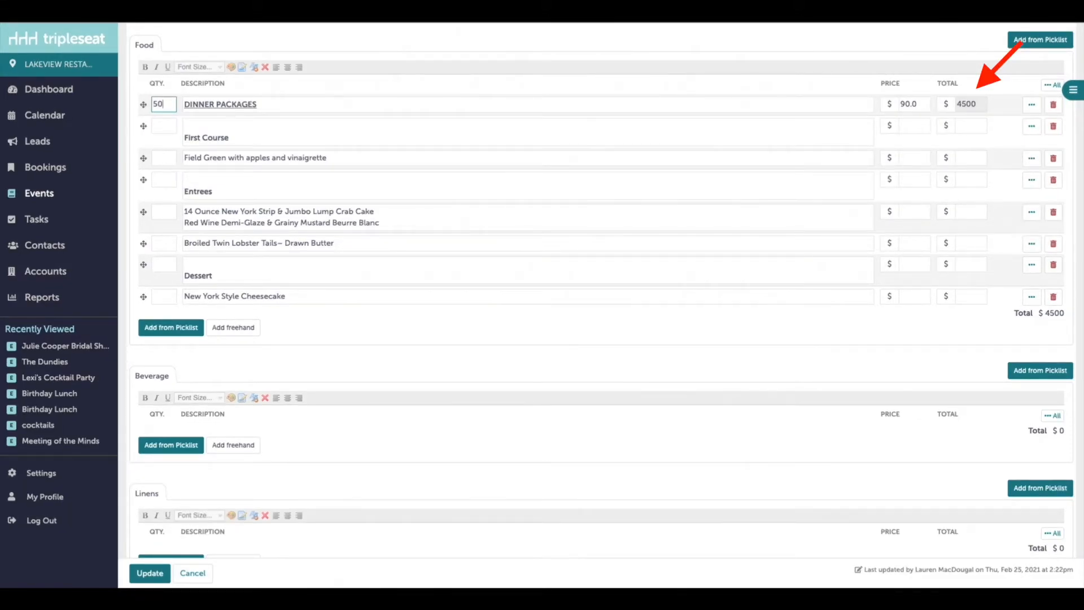
pyautogui.moveTo(242, 444)
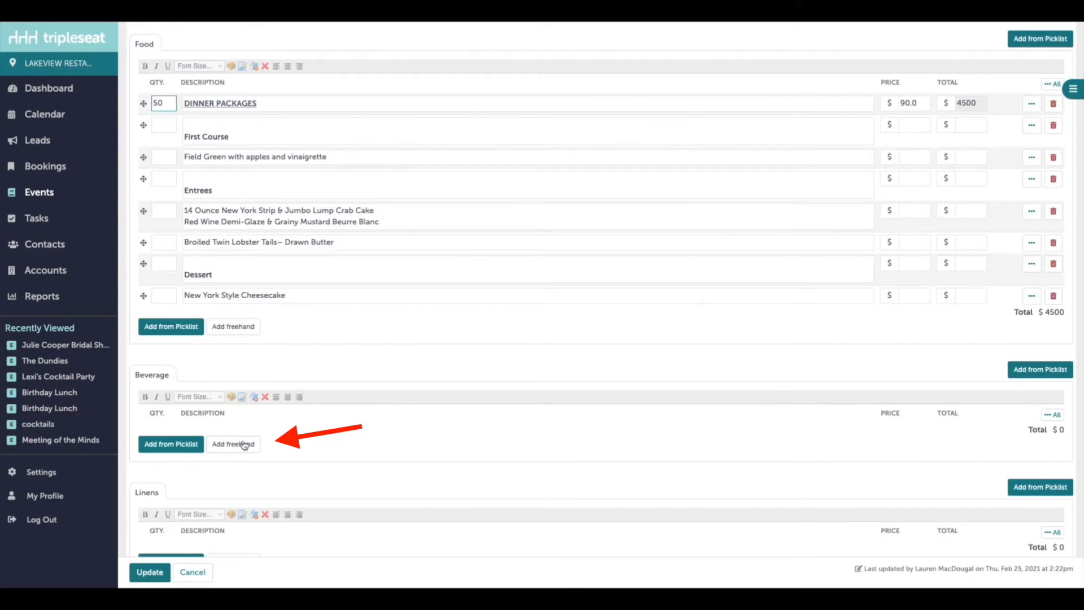
# Add a freehand Iced Tea beverage line for 50 at $5
pyautogui.click(233, 443)
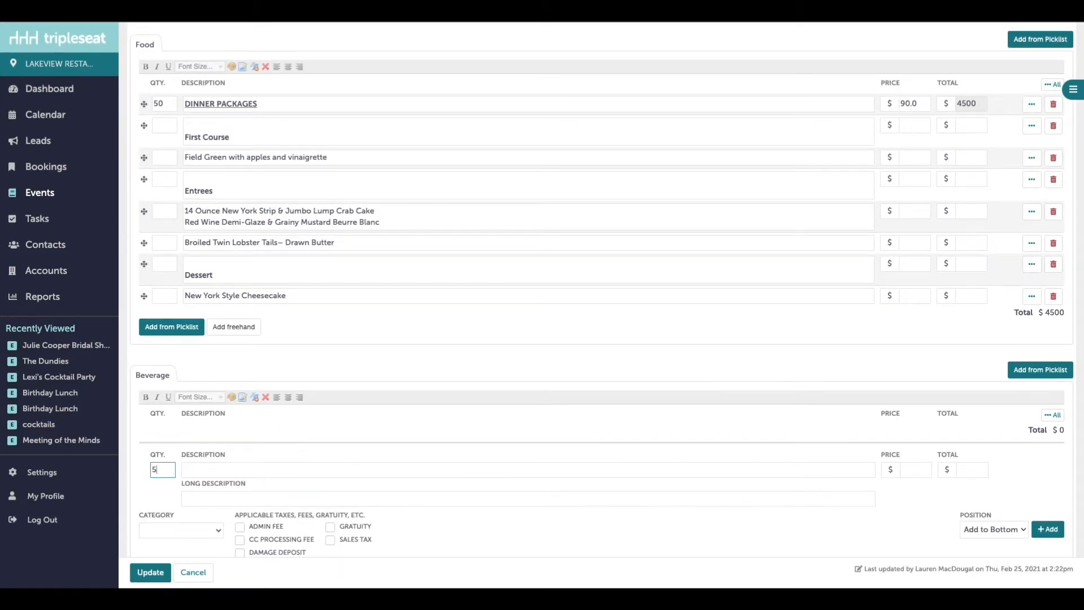
pyautogui.write('Iced Tea')
pyautogui.click(914, 470)
pyautogui.write('5')
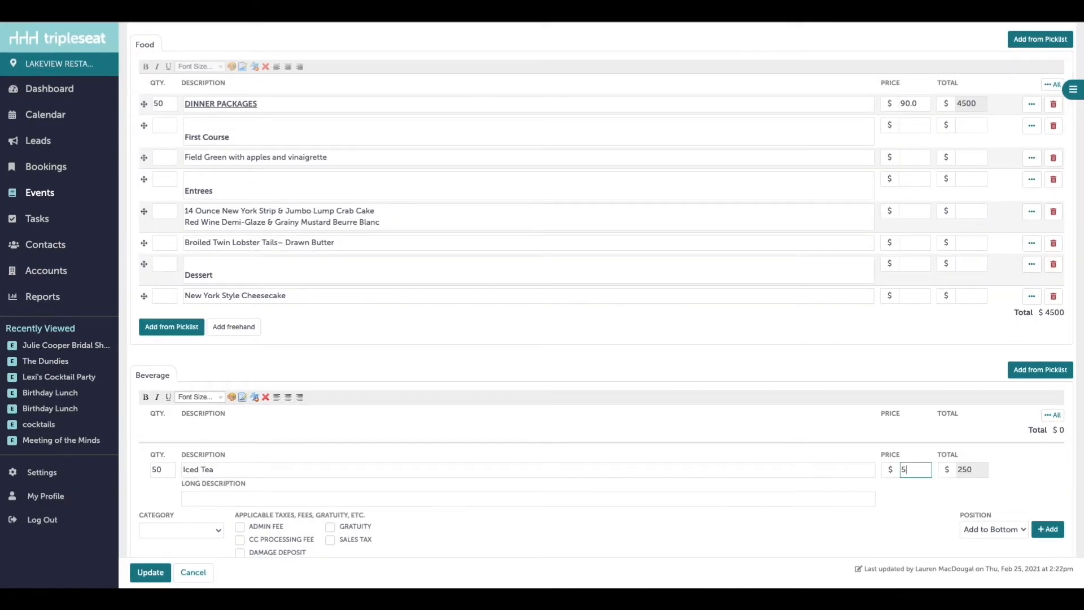
pyautogui.scroll(-3)
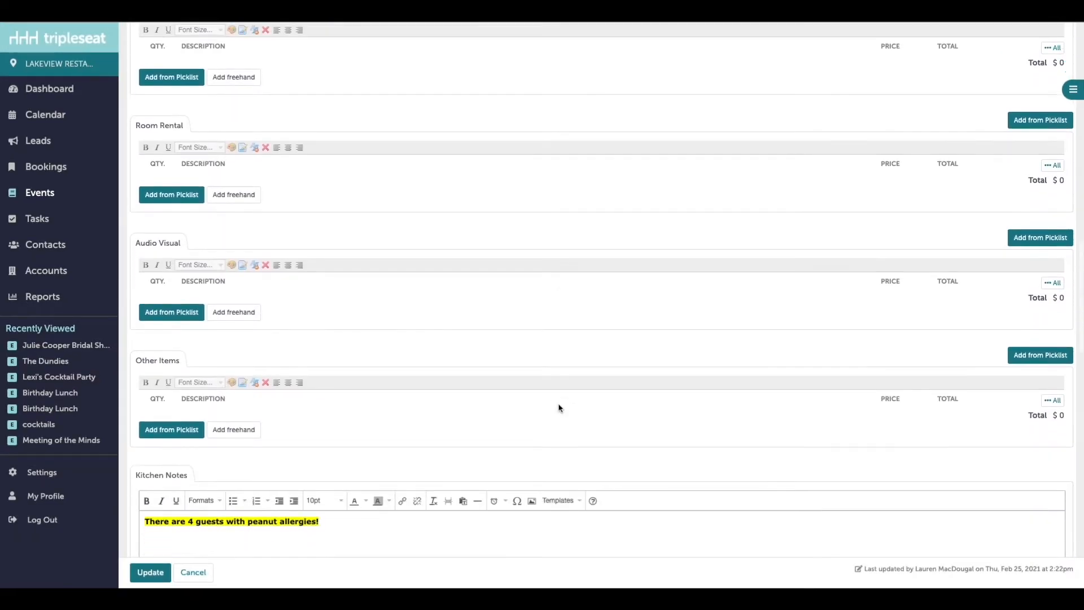
# Set Admin Fee to 3%, delete the CC Processing Fee row and edit the deposit amounts
pyautogui.scroll(-3)
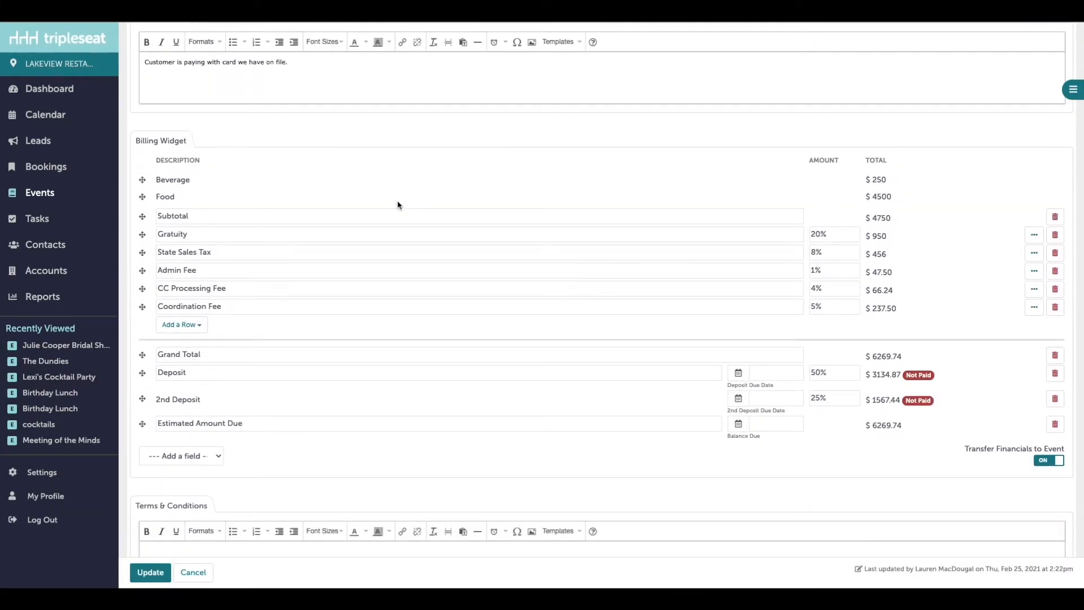
pyautogui.doubleClick(172, 216)
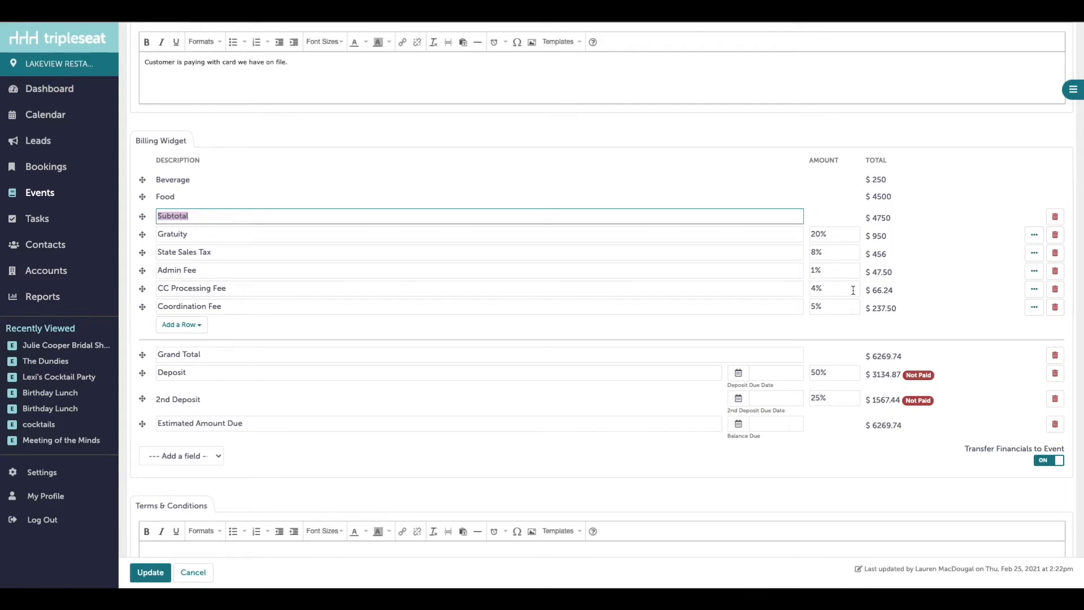
pyautogui.click(1054, 289)
pyautogui.write('3')
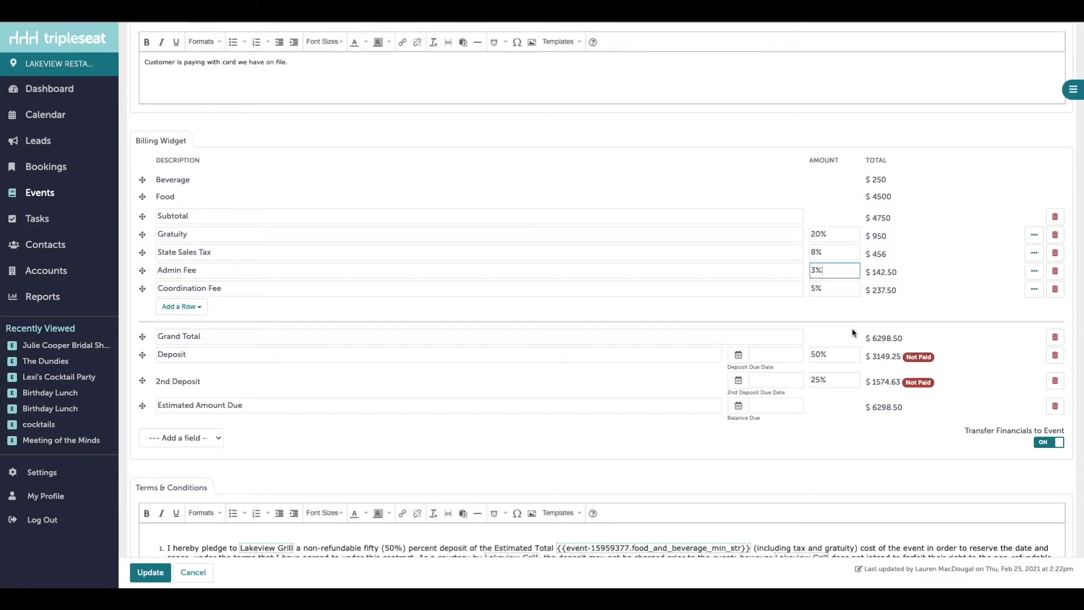
pyautogui.doubleClick(178, 336)
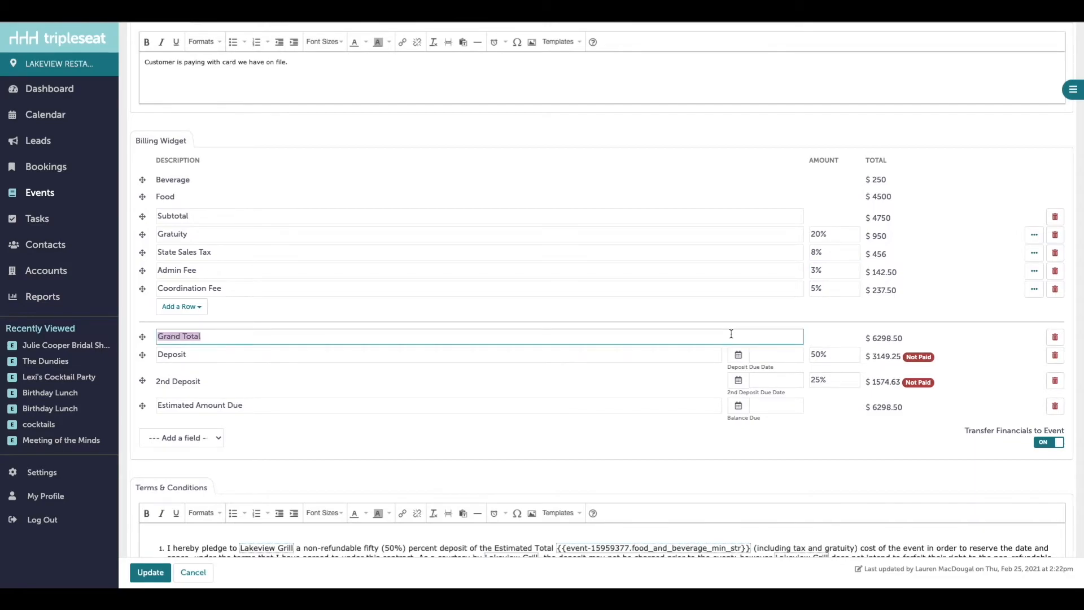
pyautogui.moveTo(919, 334)
pyautogui.write('15')
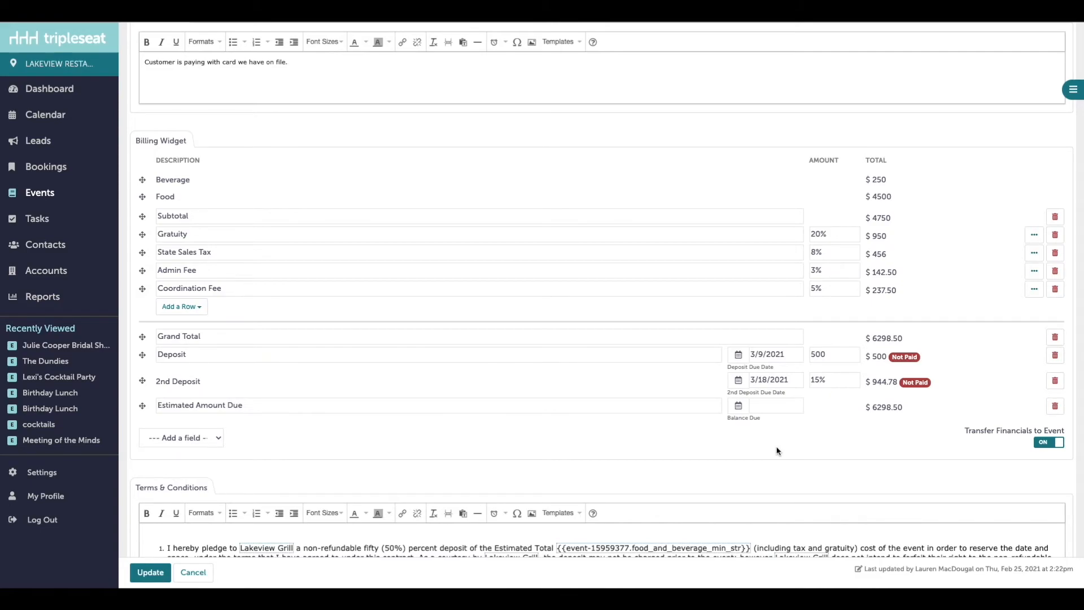
# Change the guest-count clause to 14 business days and select all terms text
pyautogui.scroll(-3)
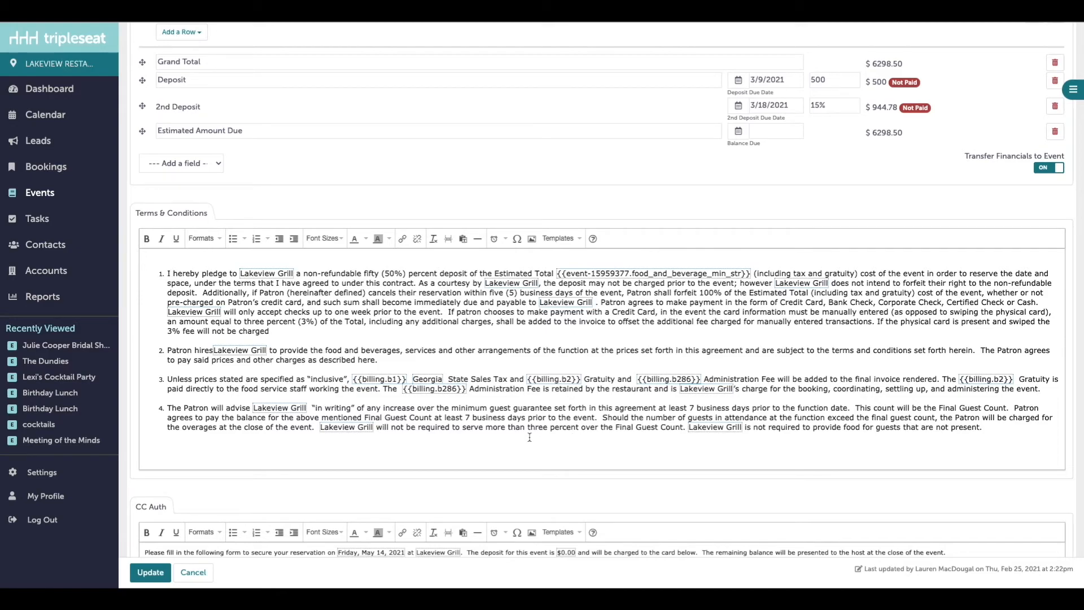
pyautogui.click(258, 239)
pyautogui.write('14')
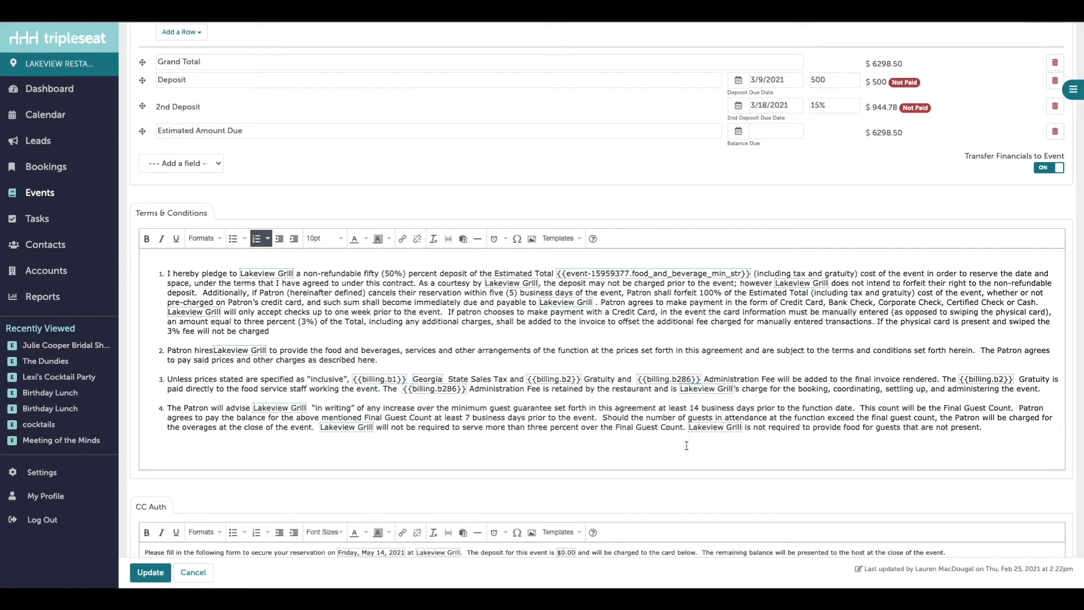
pyautogui.press('ctrl+a')
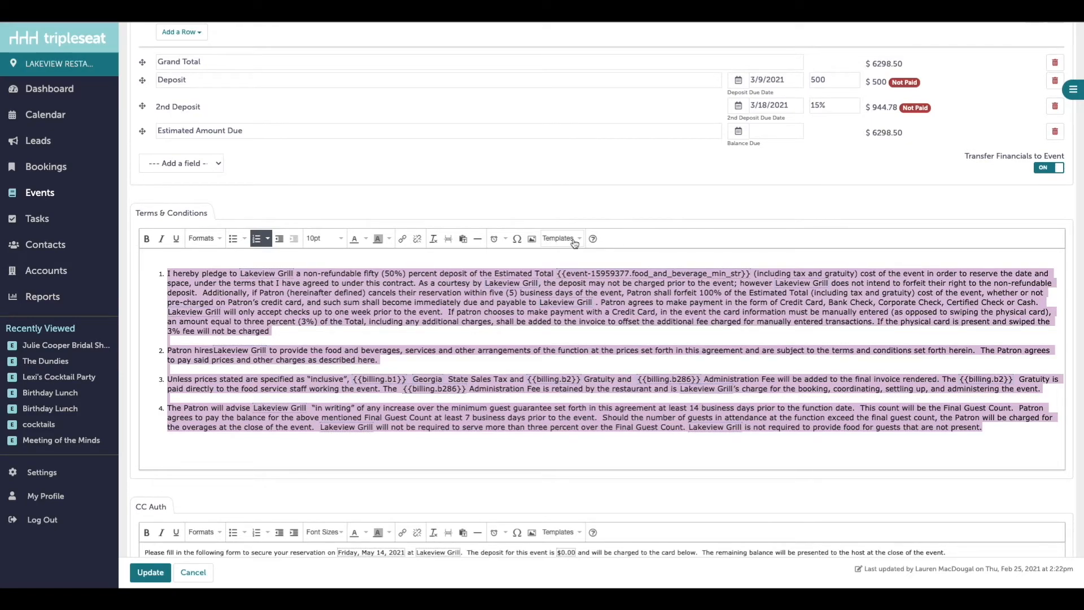
# Insert the corporate terms and conditions template in place of the existing terms
pyautogui.click(561, 238)
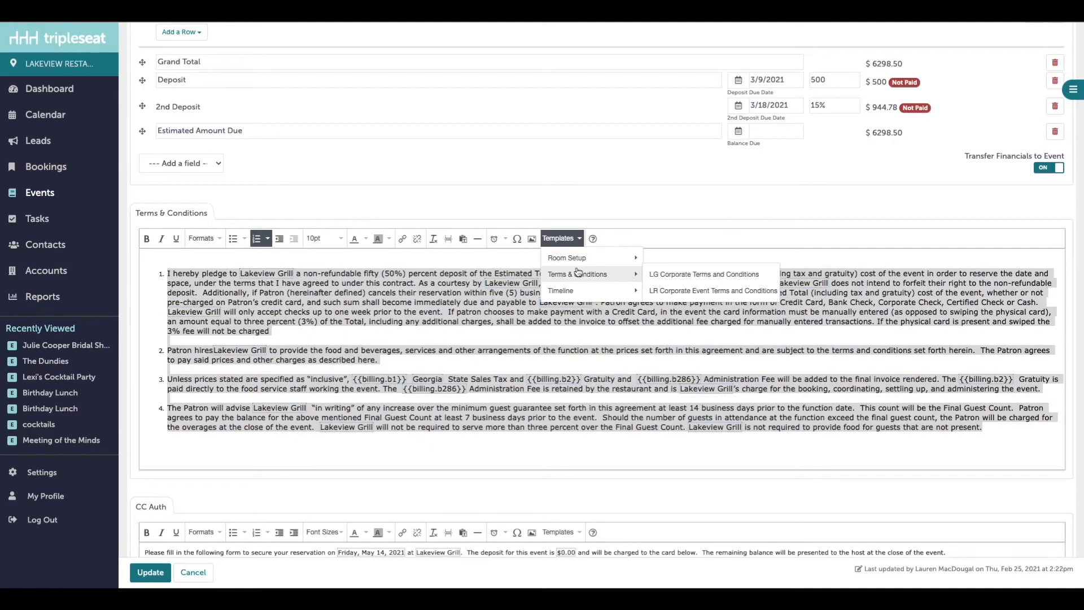
pyautogui.click(712, 290)
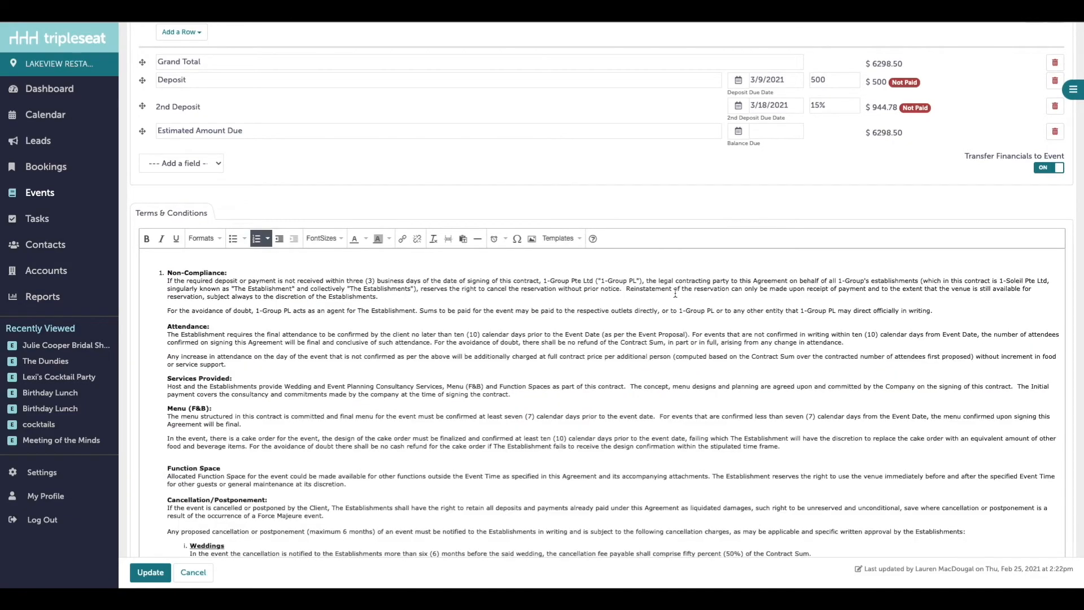
pyautogui.scroll(3)
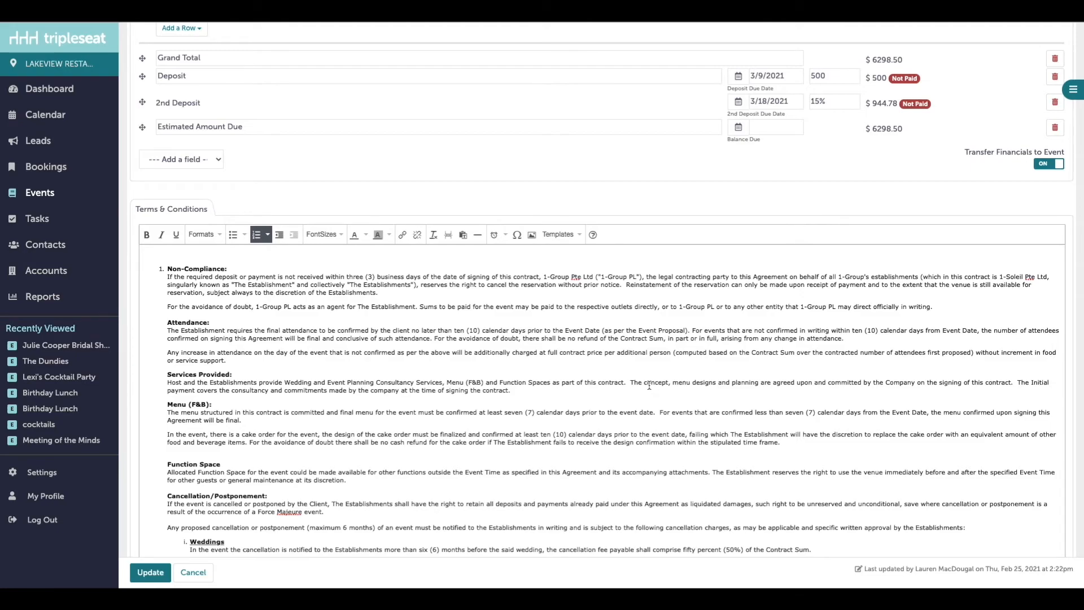
pyautogui.scroll(-3)
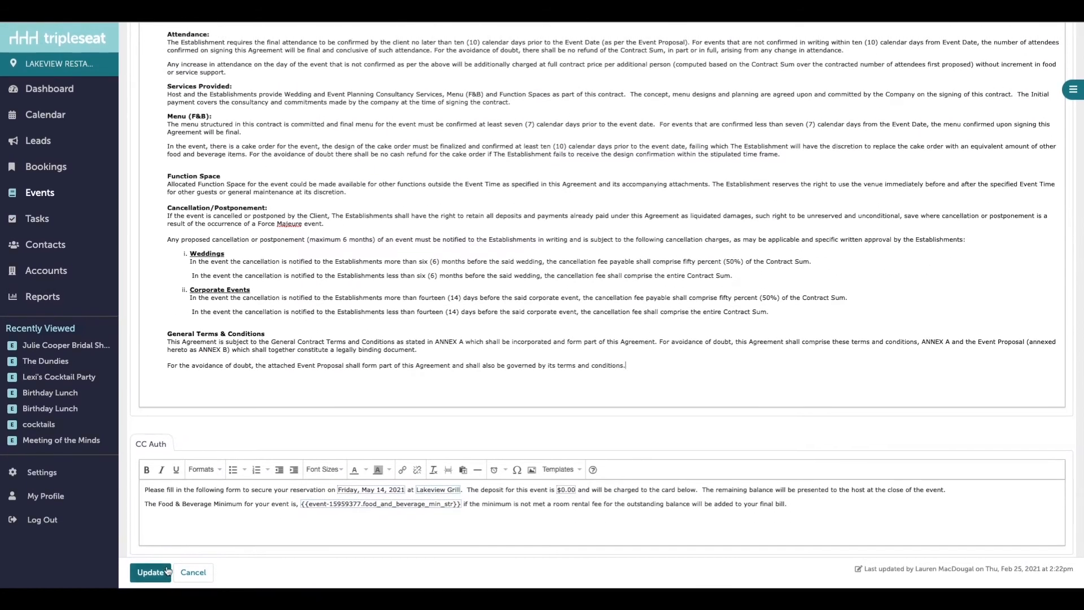
pyautogui.click(150, 571)
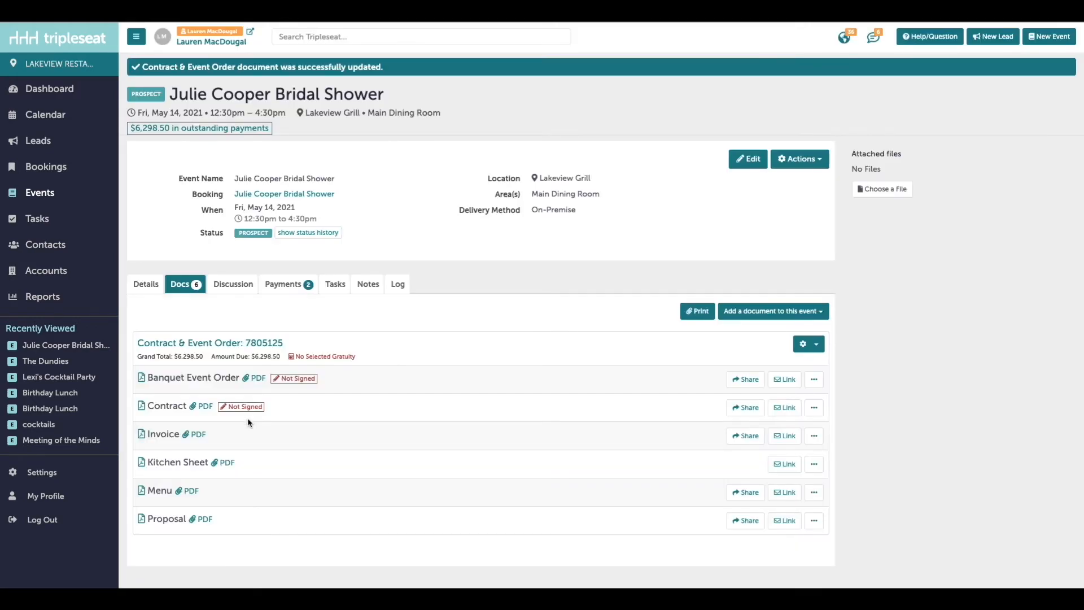
pyautogui.moveTo(190, 316)
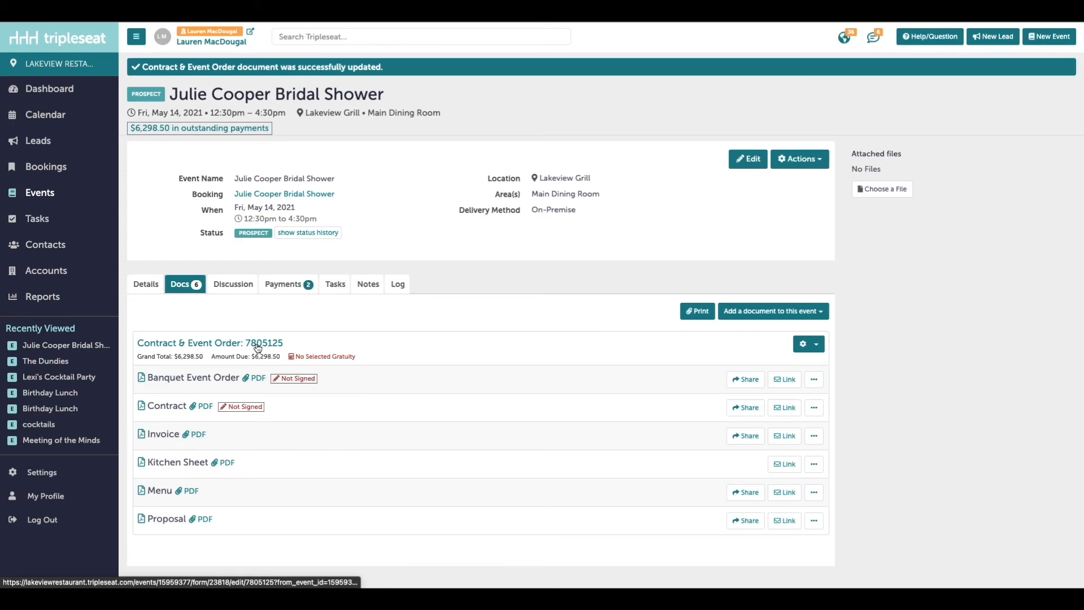
pyautogui.moveTo(170, 542)
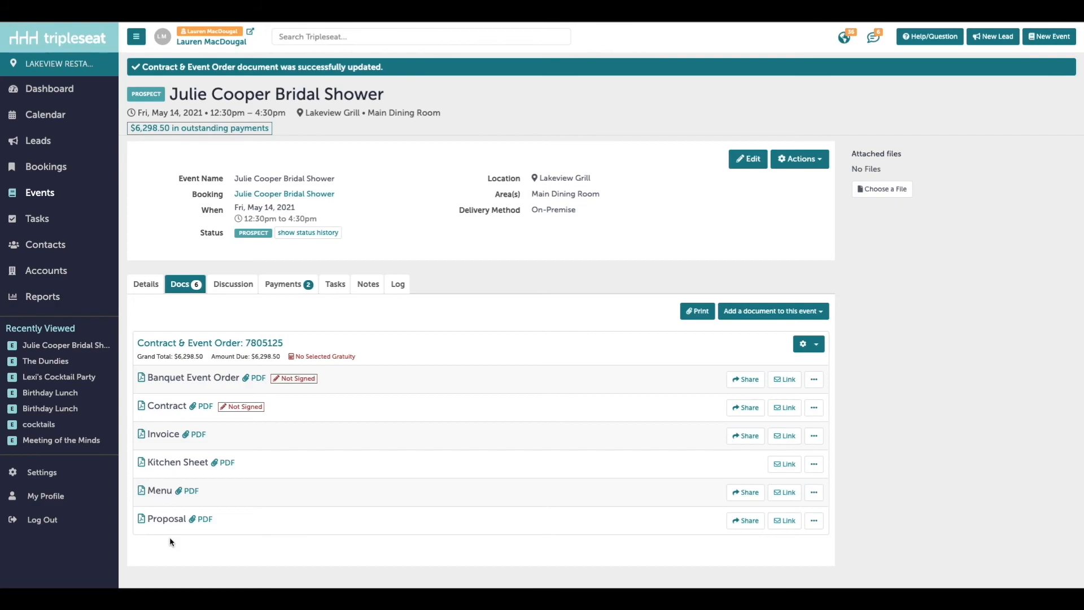
pyautogui.moveTo(164, 406)
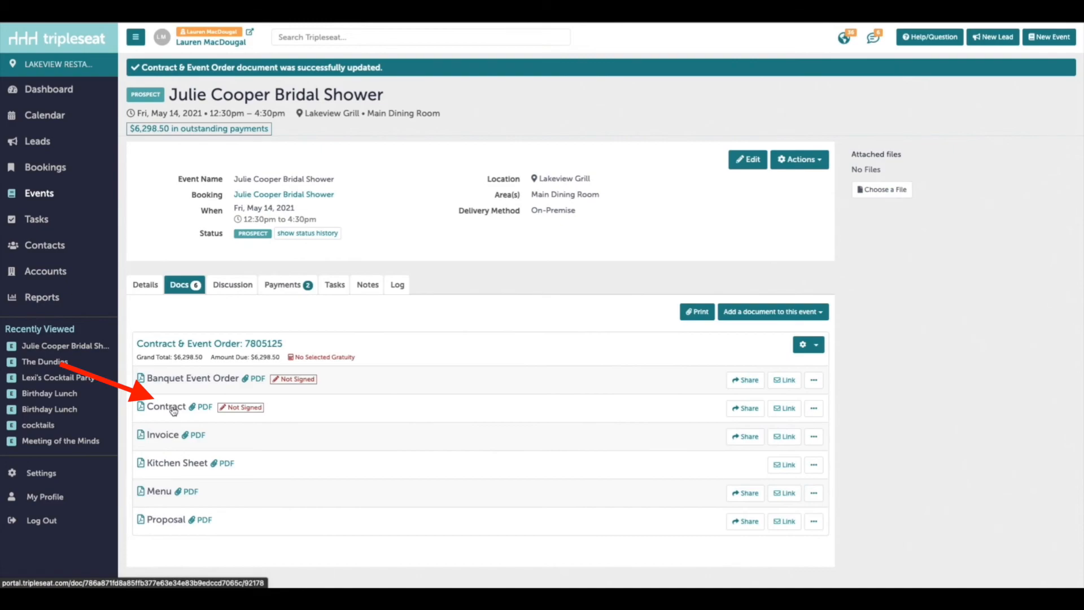
pyautogui.click(168, 407)
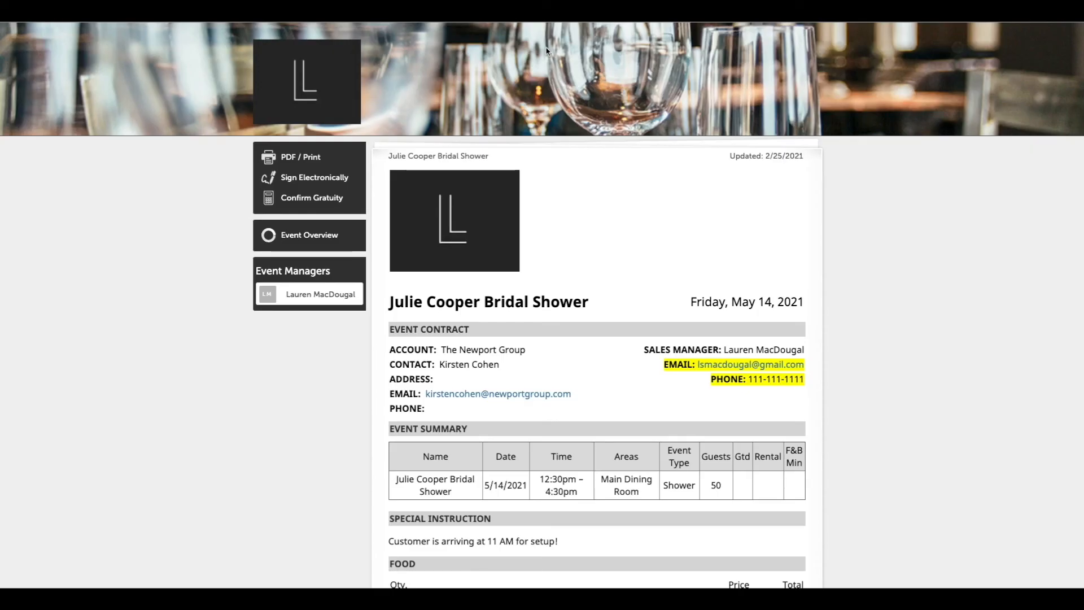